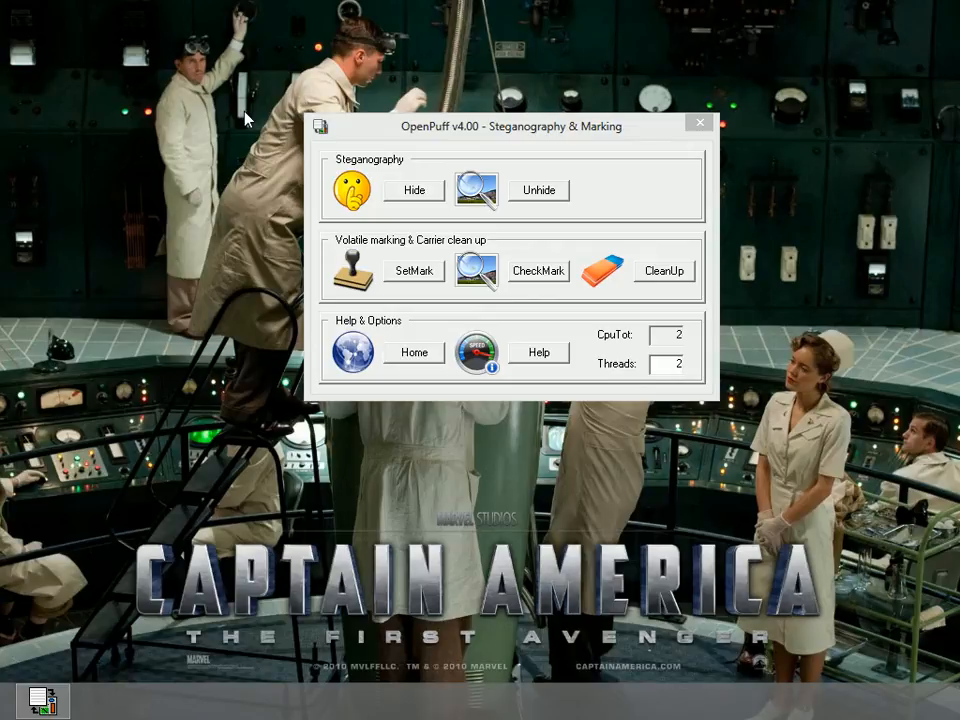
mouse_move(224, 330)
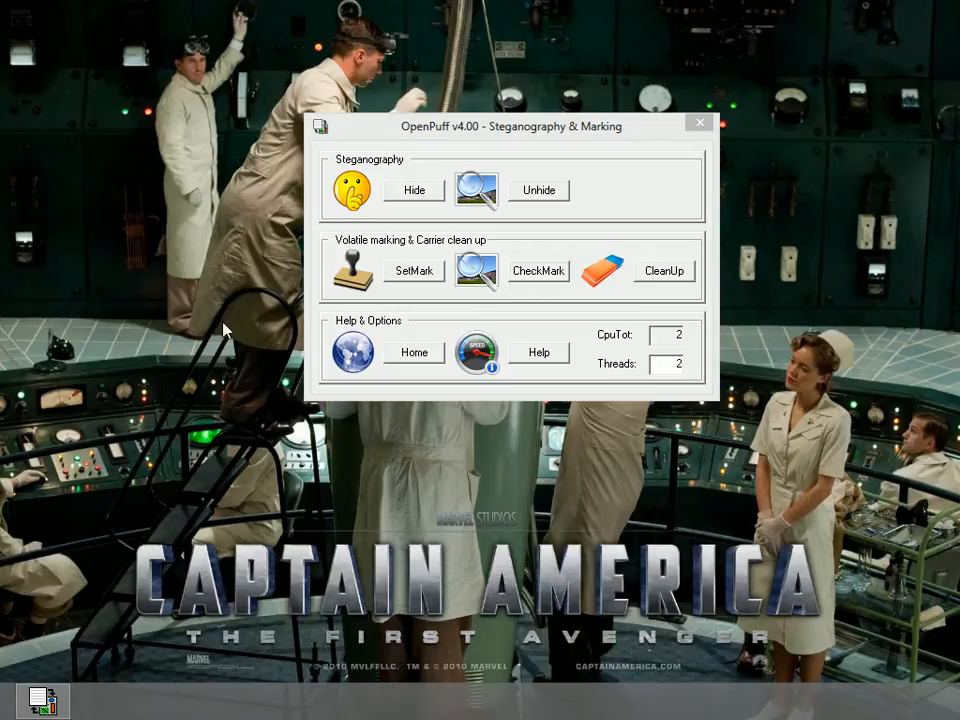
mouse_move(136, 130)
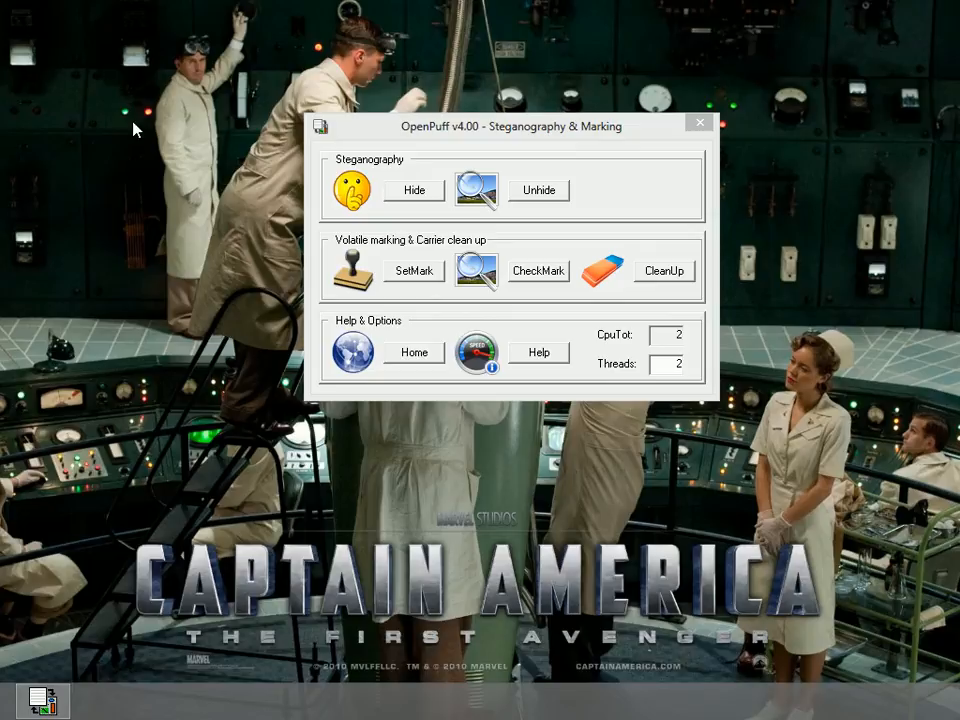
- Create a new desktop folder and name it 'original'
right_click(136, 128)
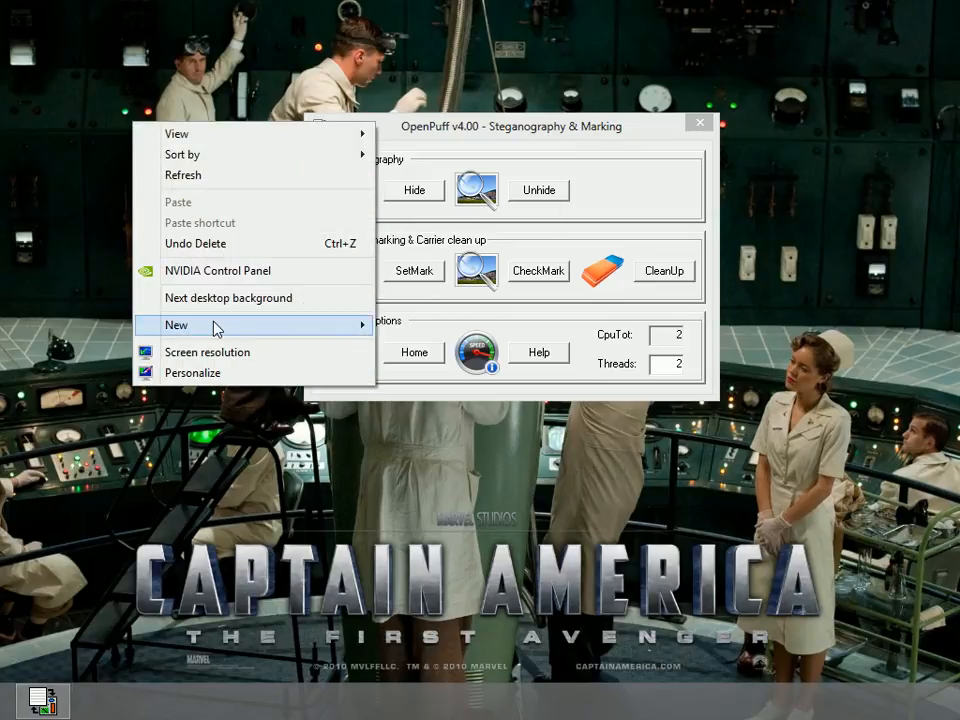
left_click(176, 324)
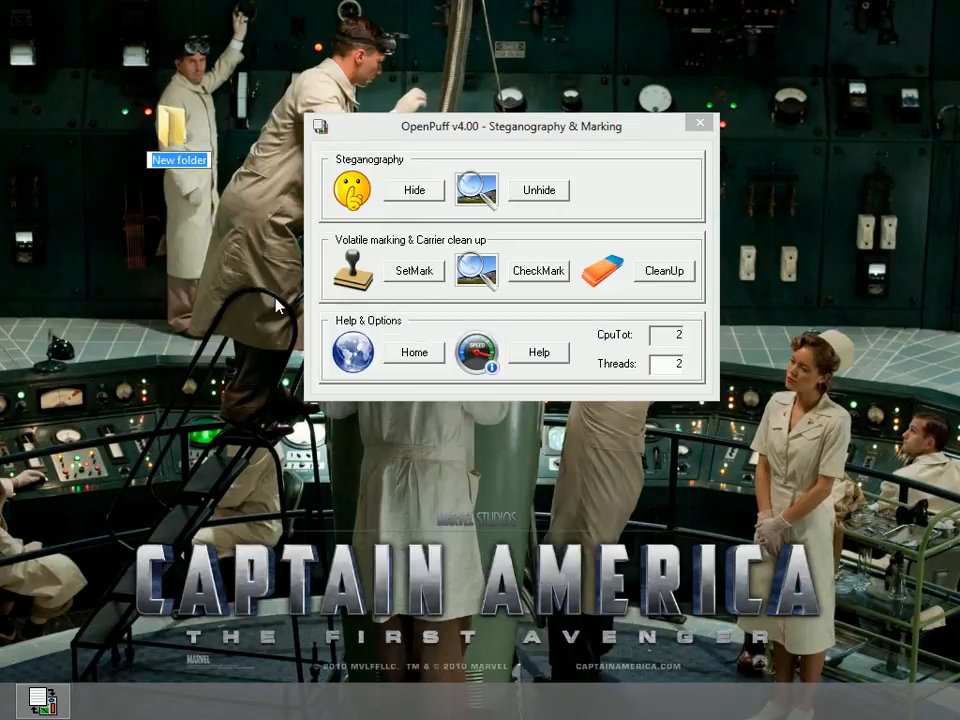
type("orig")
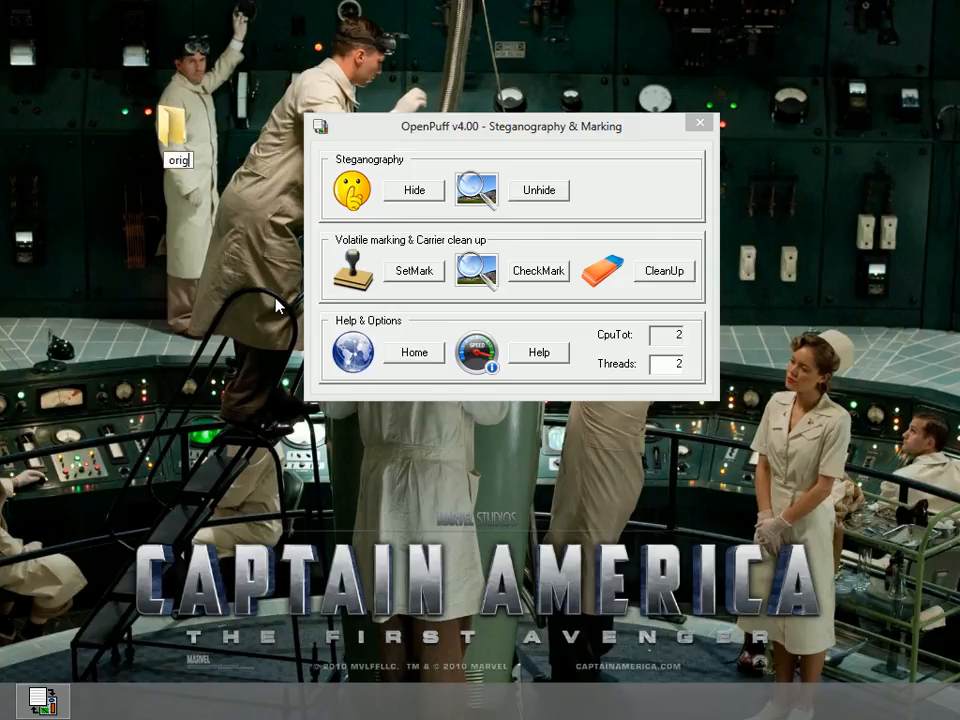
type("inal")
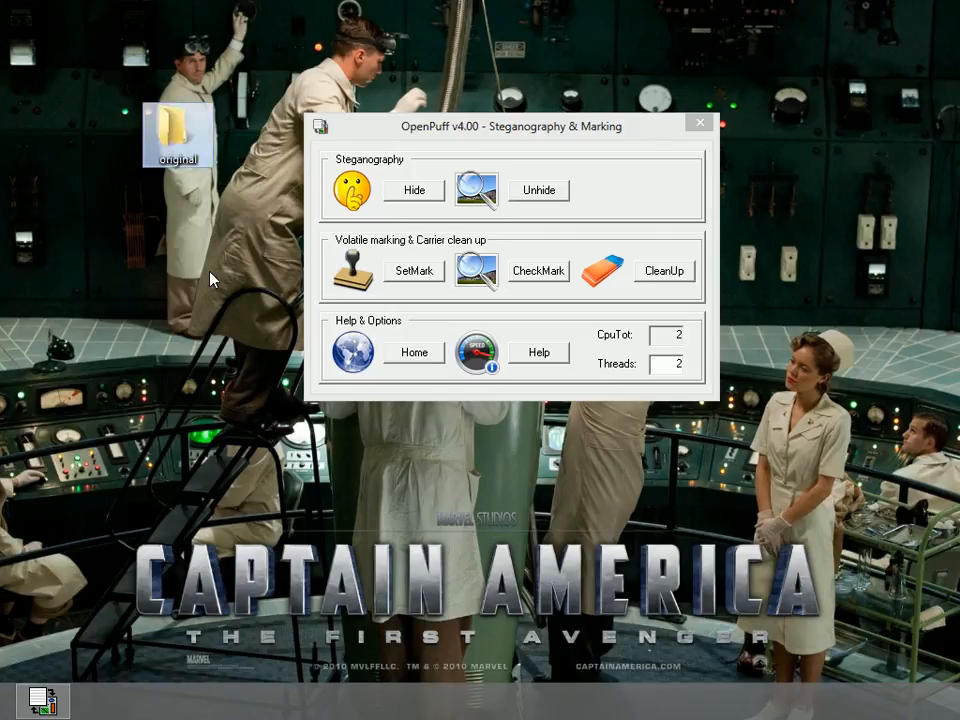
right_click(210, 280)
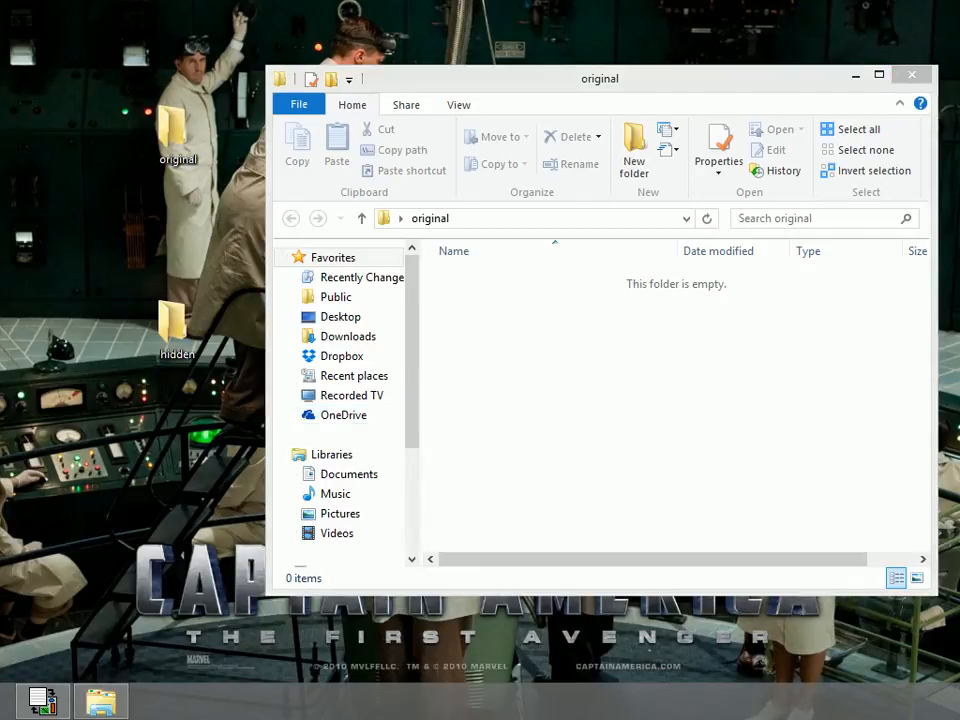
- Launch the web browser from the taskbar
left_click(158, 700)
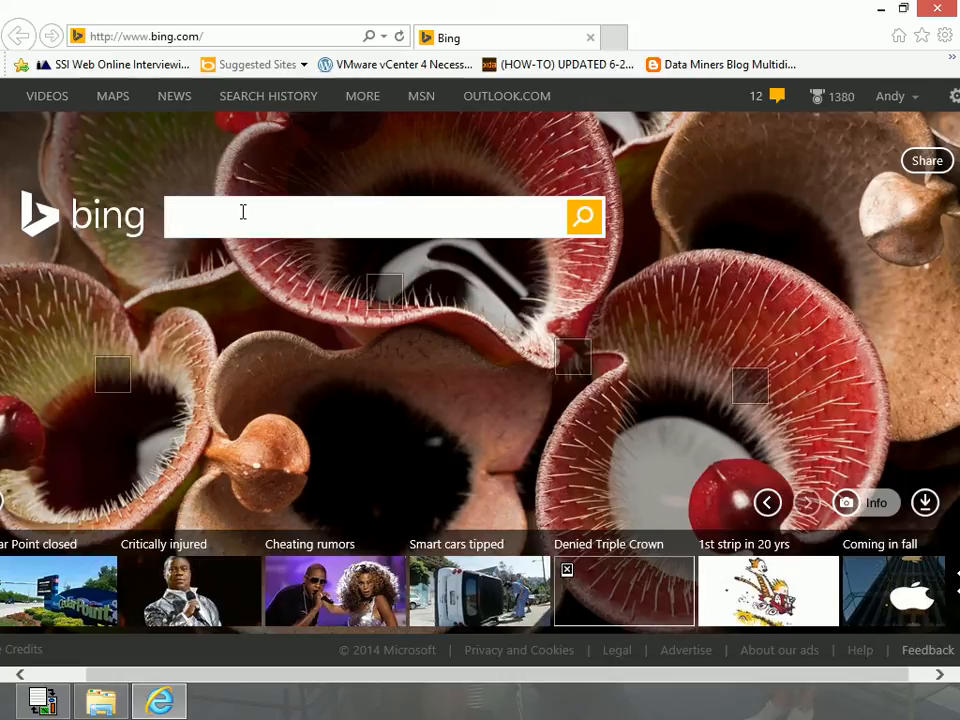
- Search Bing images for 'bacon' at Wallpaper size and view the plate-of-bacon photo full size
type("bacon")
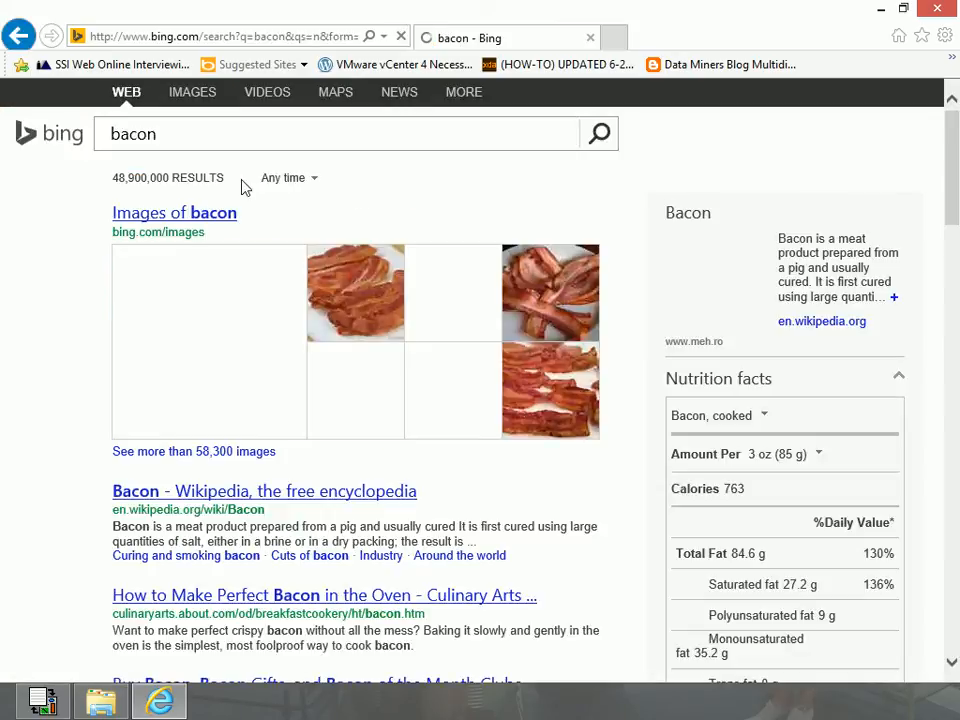
left_click(192, 92)
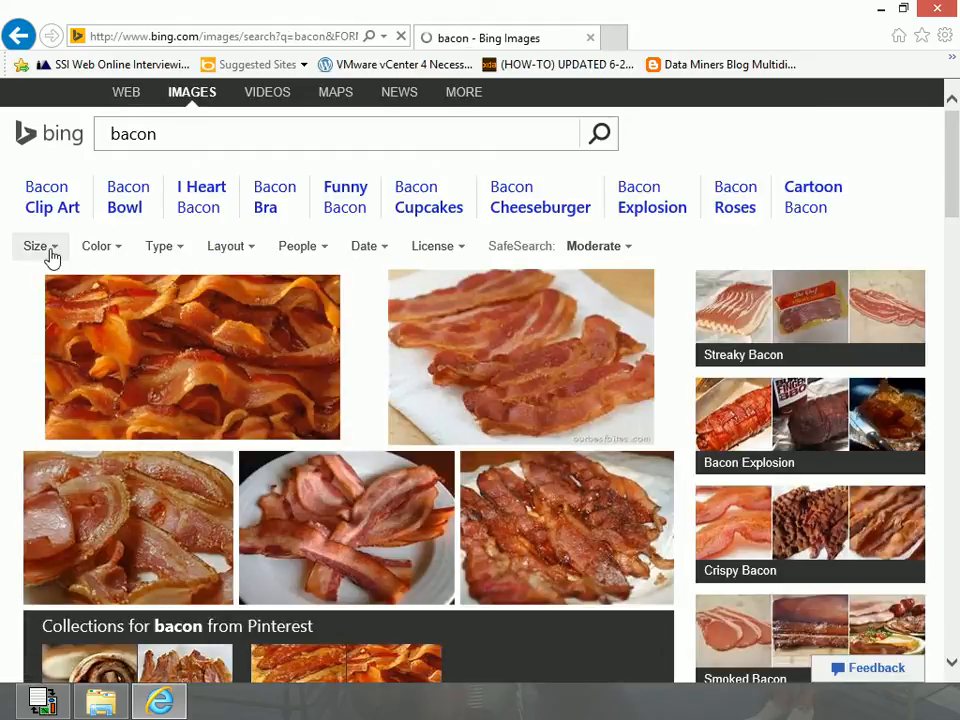
left_click(40, 246)
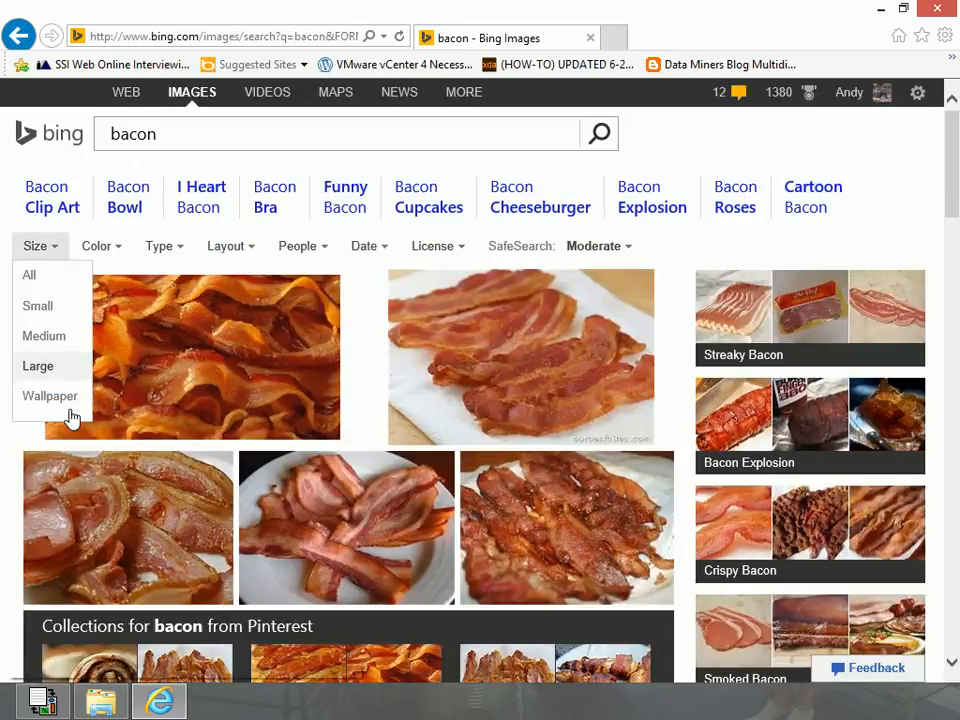
left_click(50, 396)
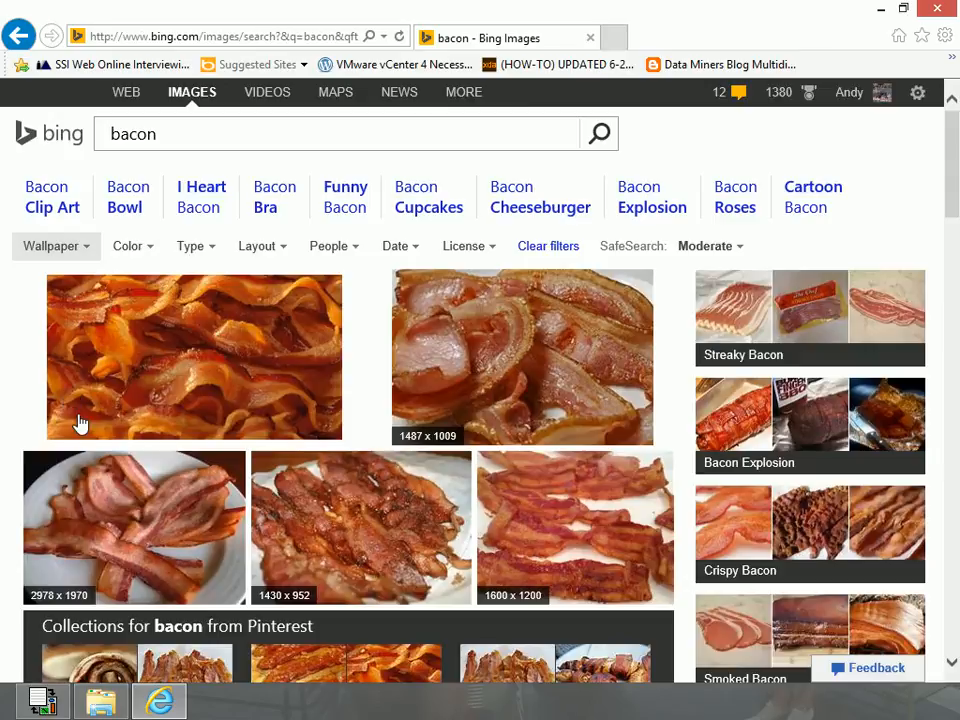
mouse_move(116, 504)
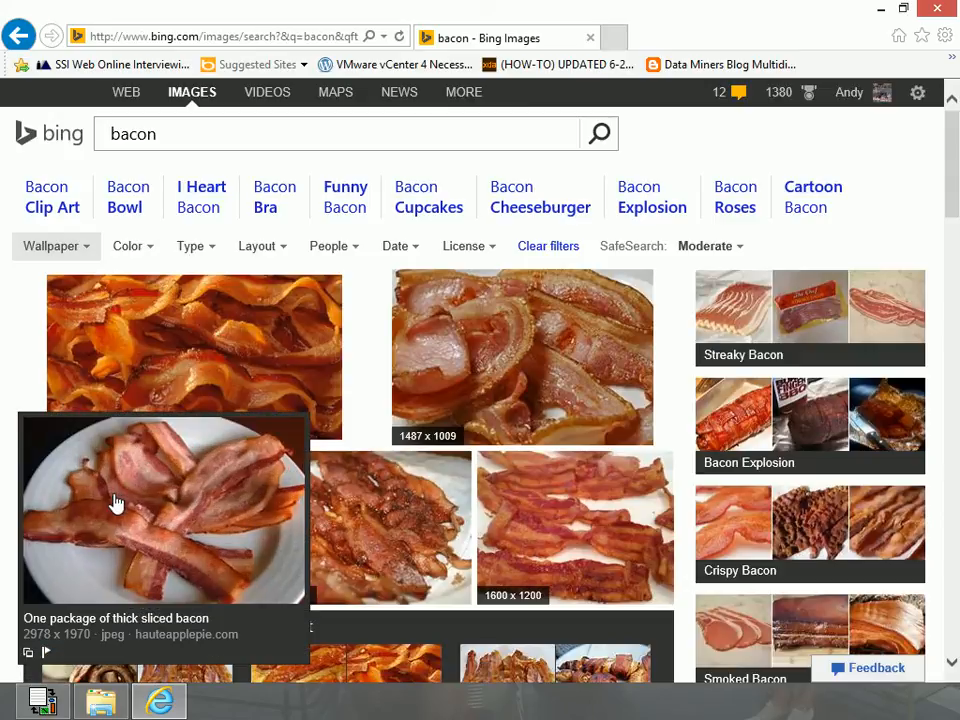
mouse_move(116, 524)
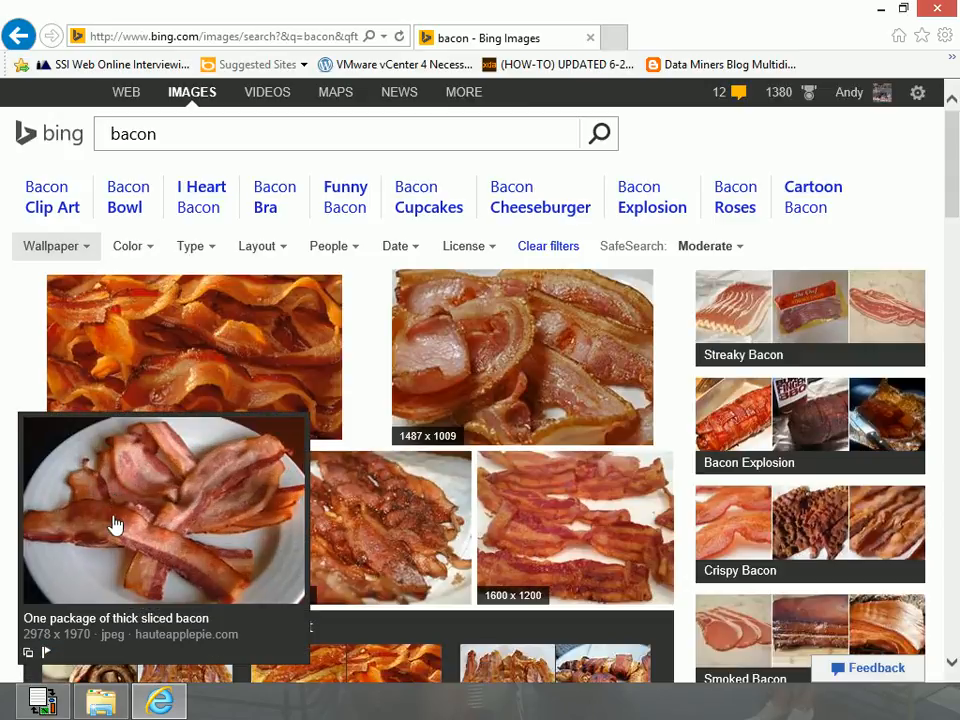
left_click(116, 524)
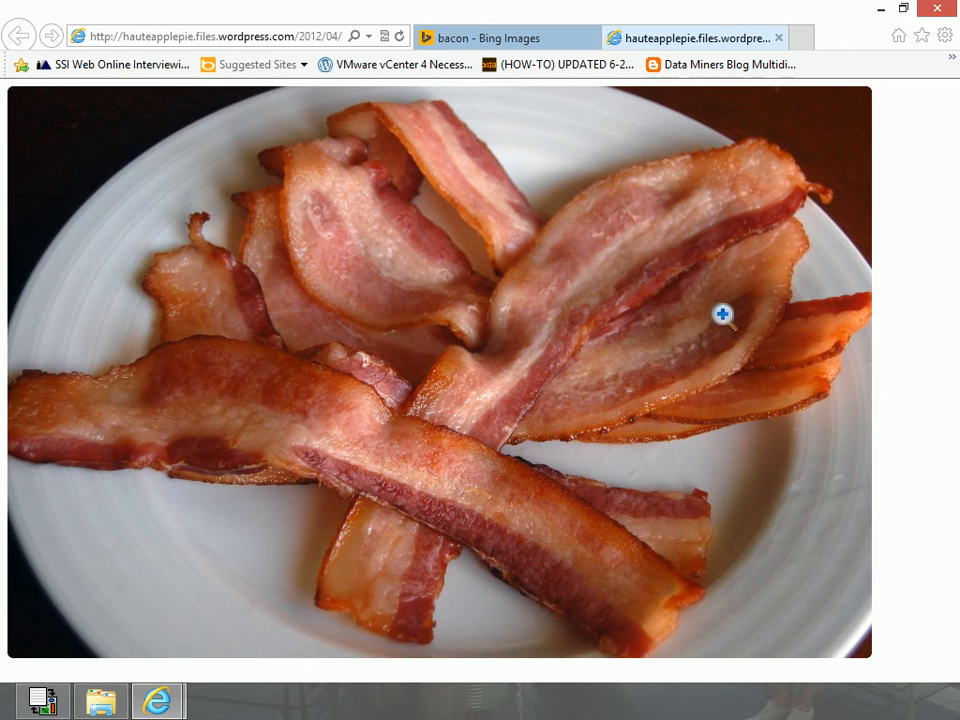
- Save the bacon photo as bacon3.jpg in the original folder
right_click(724, 316)
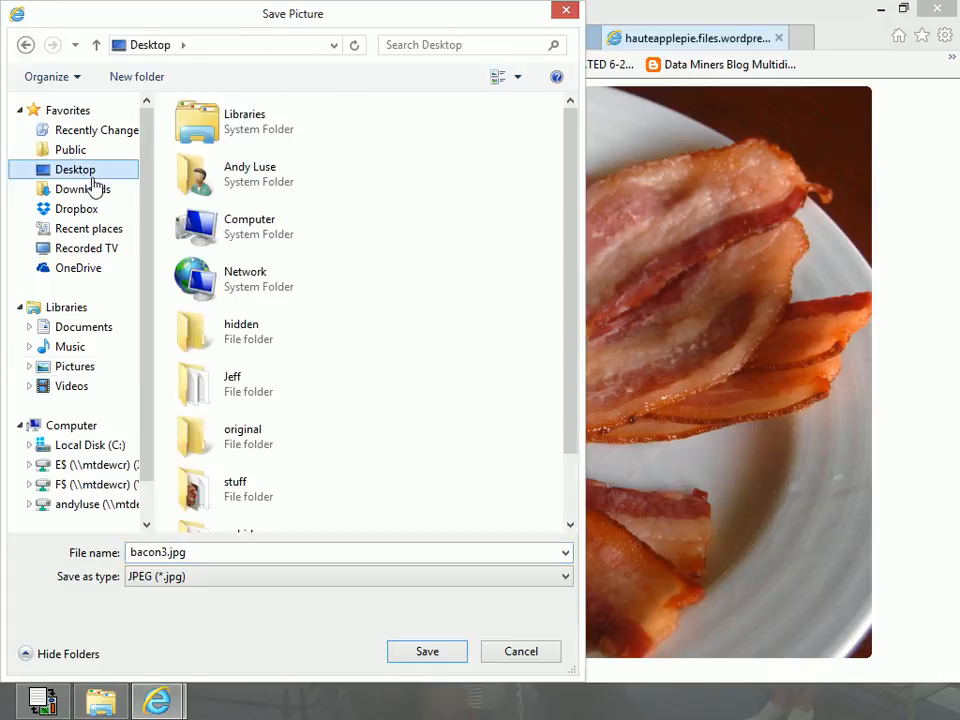
double_click(242, 436)
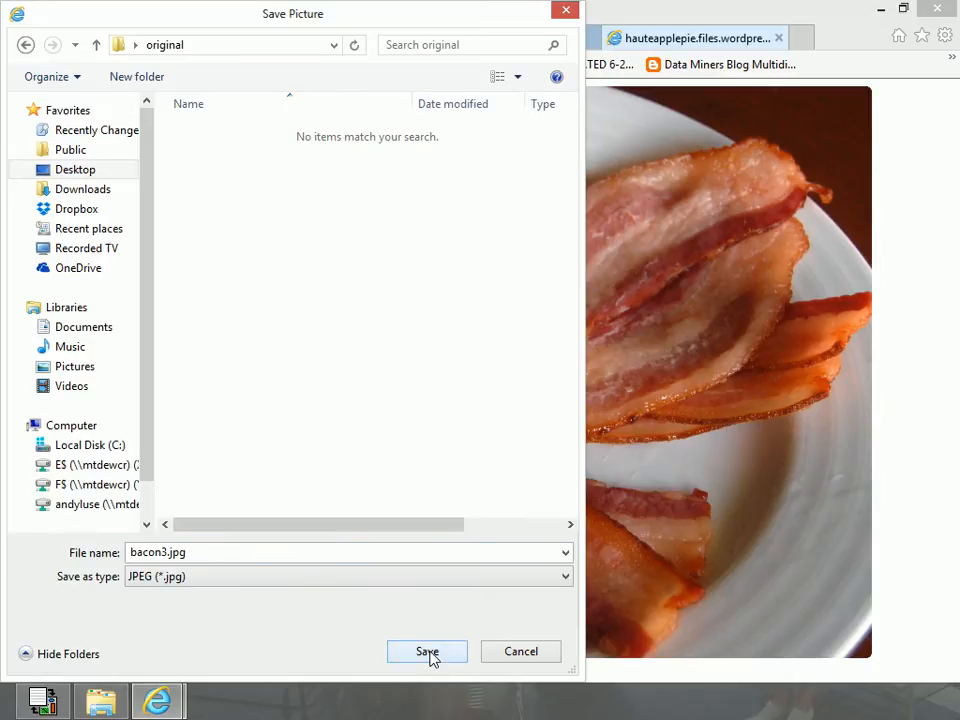
left_click(428, 652)
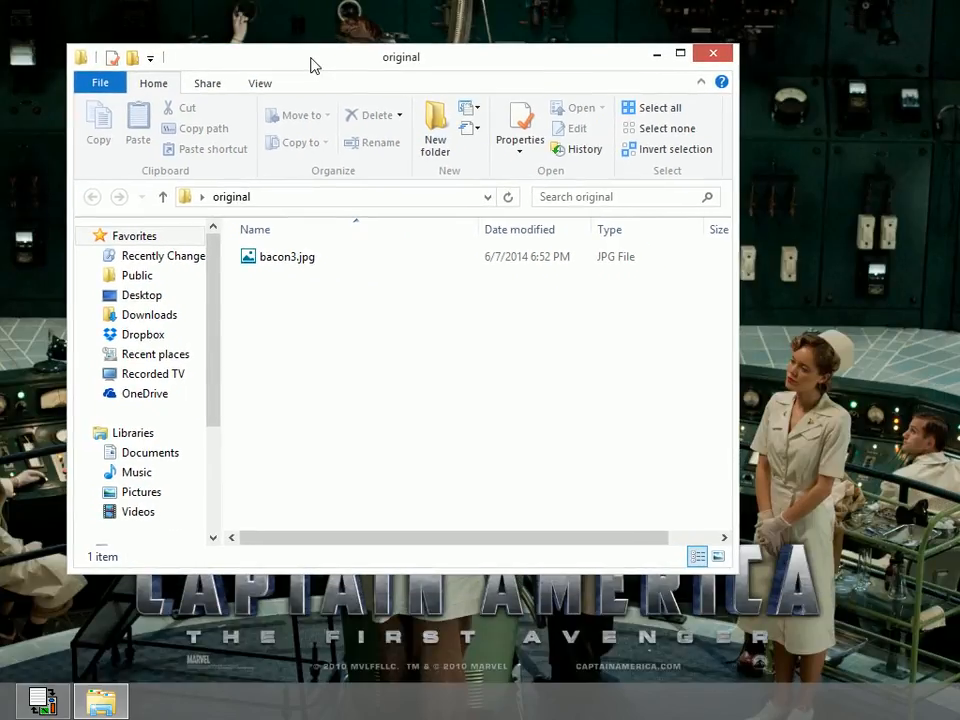
mouse_move(304, 356)
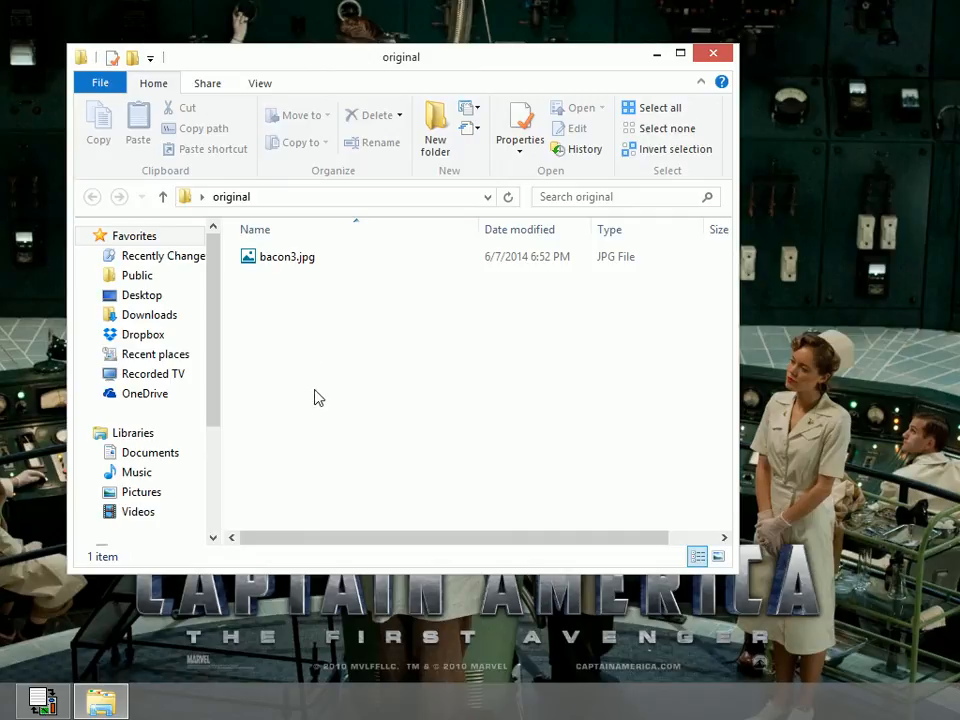
- Create a new text document named joke.txt in the folder and load it in Notepad
right_click(318, 388)
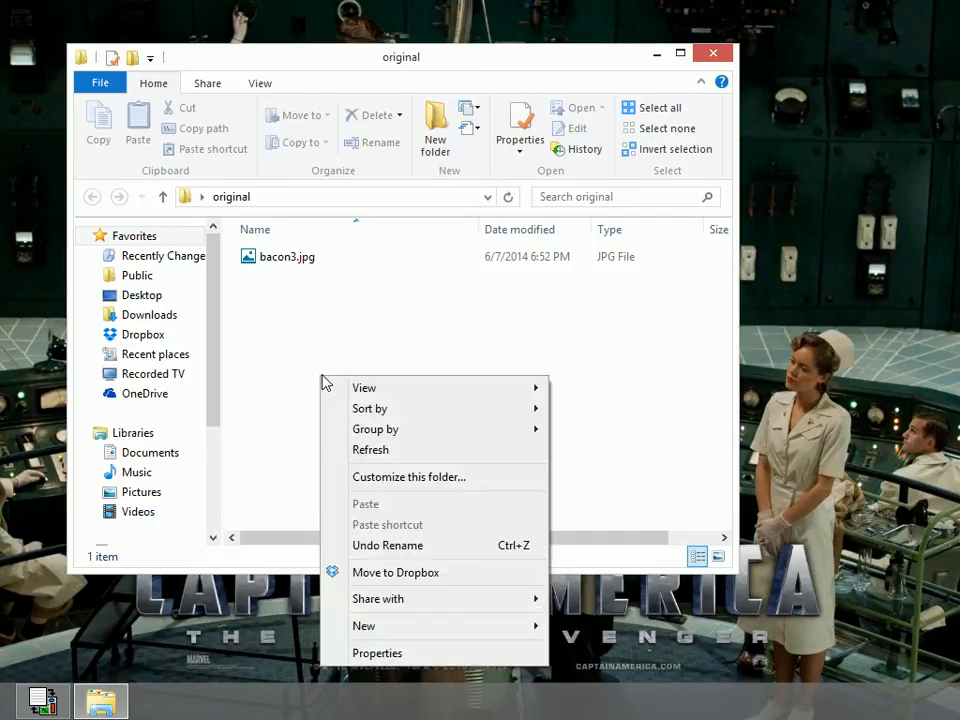
mouse_move(420, 626)
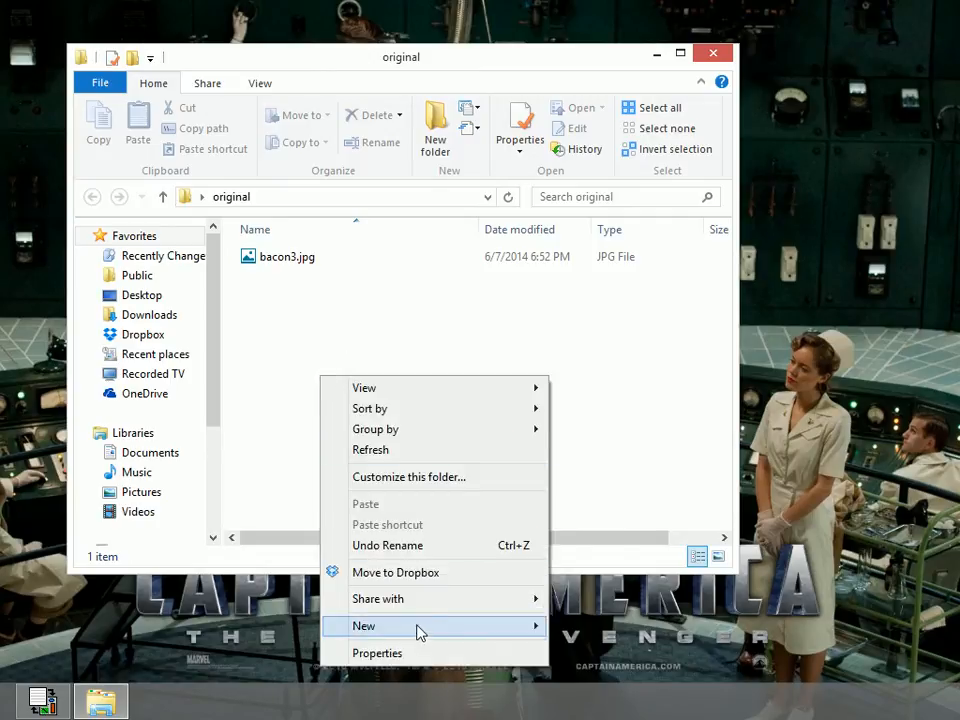
left_click(364, 624)
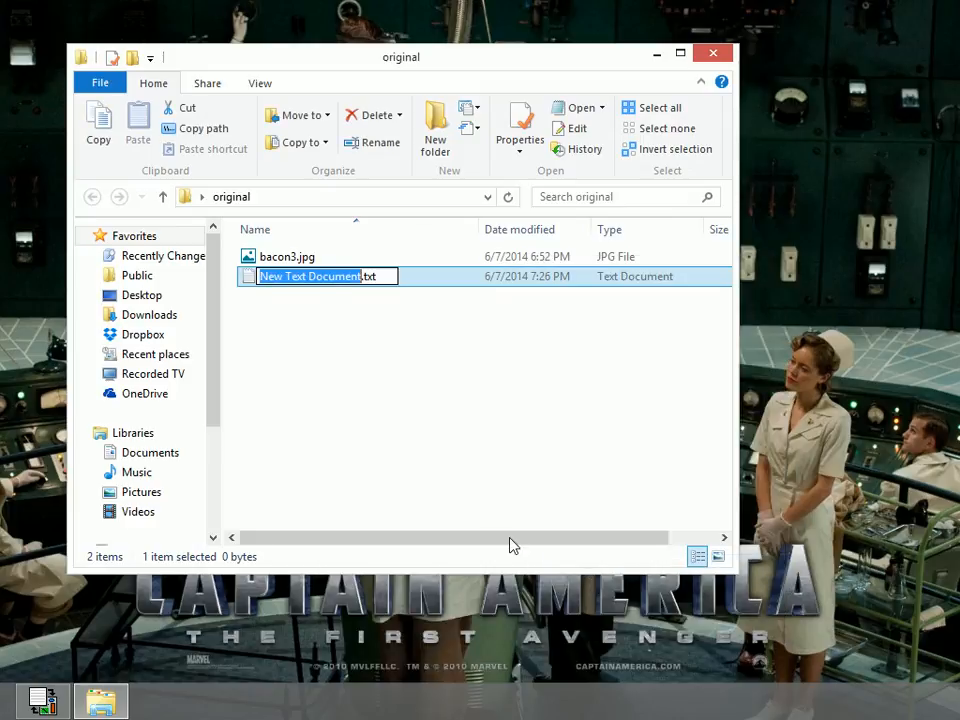
type("joke.txt")
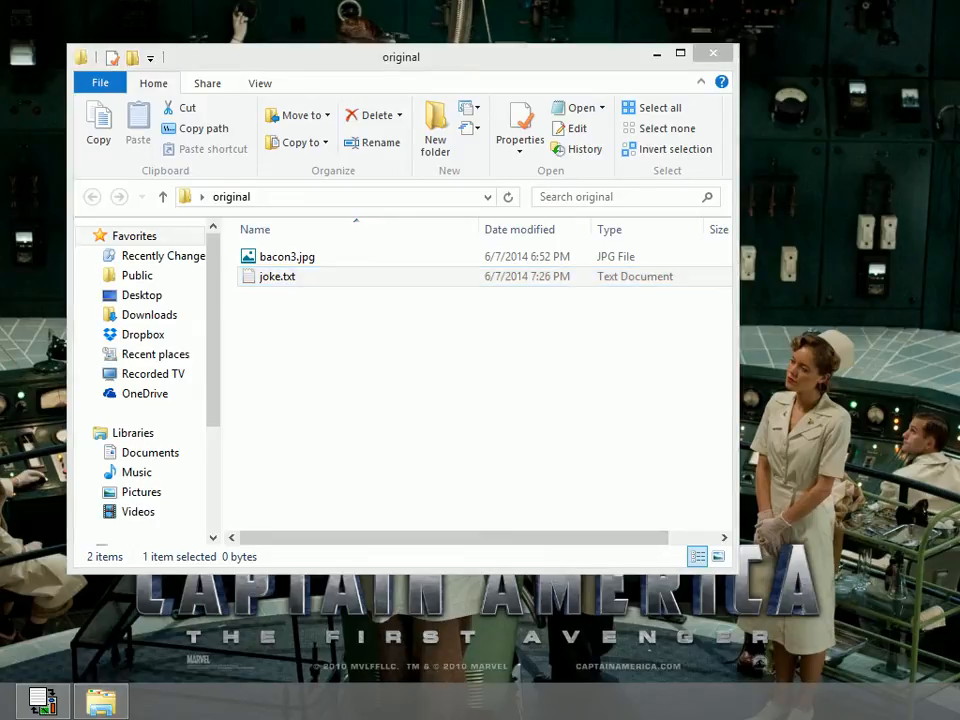
double_click(276, 276)
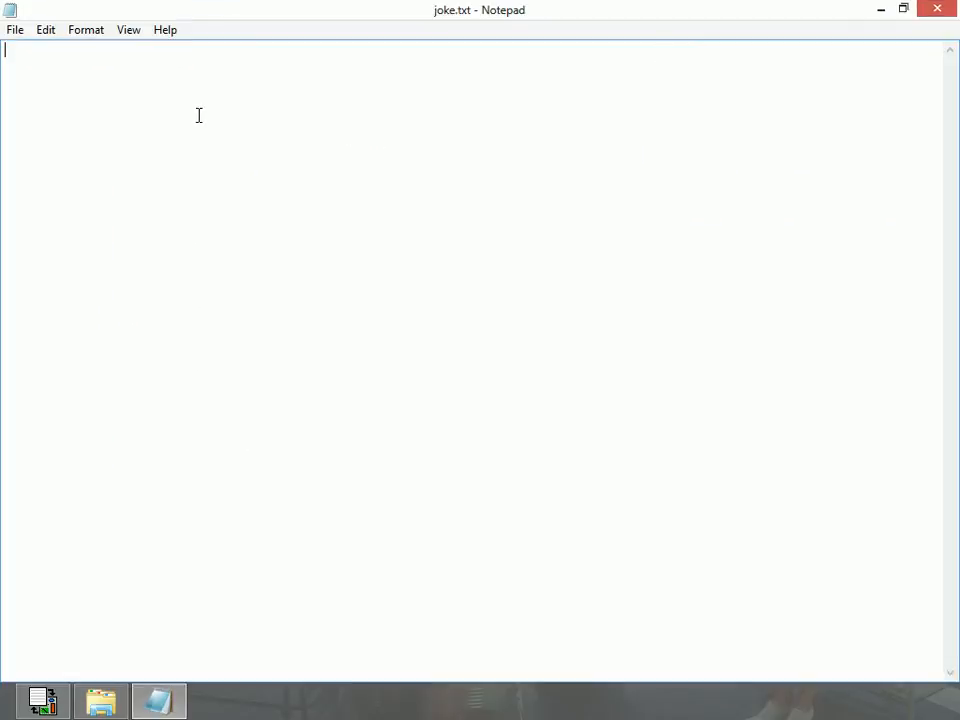
- Write the bee joke 'Why do bees have sticky hair... honey comb.' and close Notepad
type("Why do b")
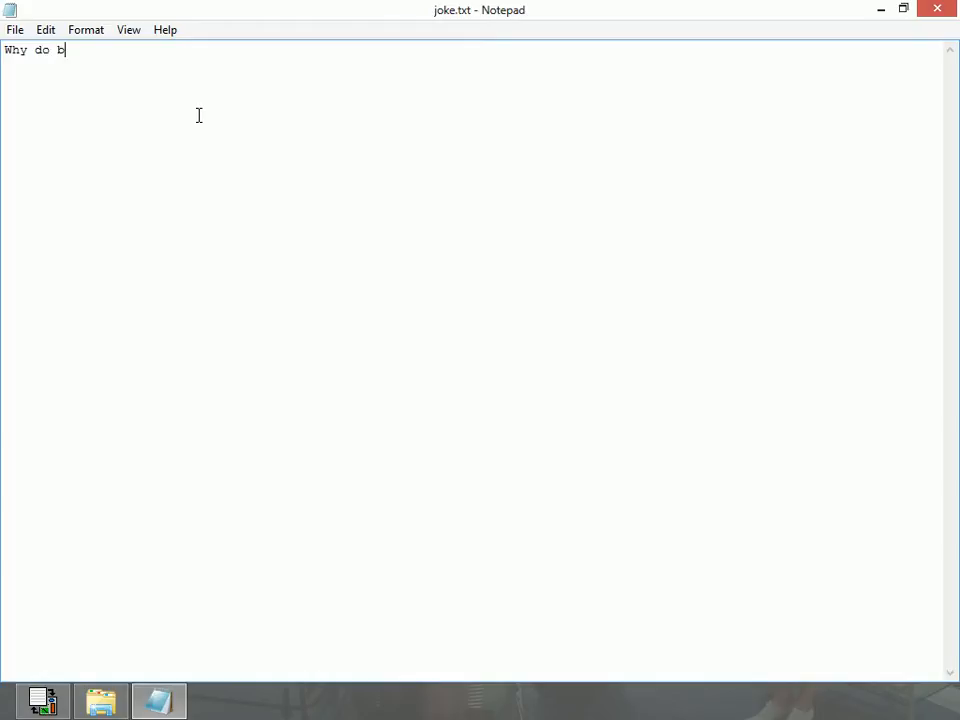
type("ees have")
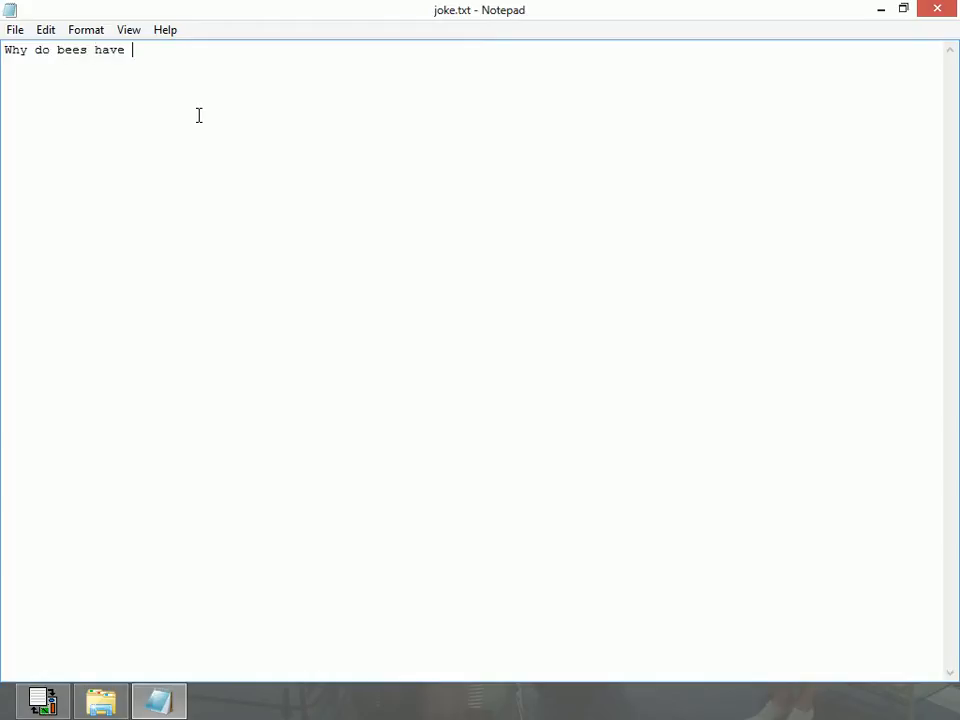
type("sticky hair?")
type("Because they use a hon")
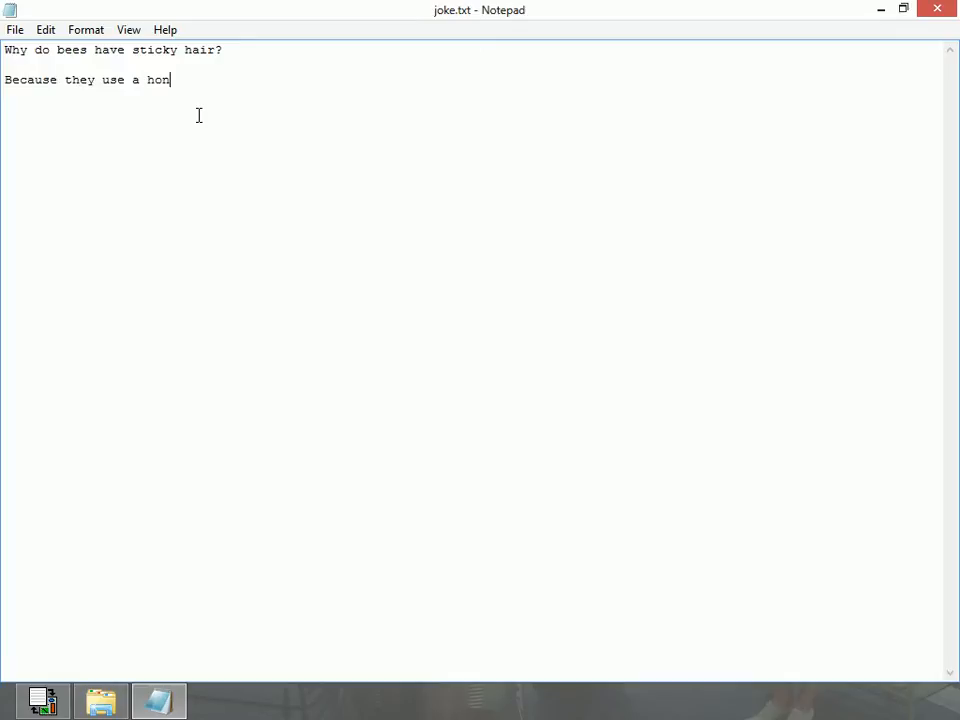
type("ey com")
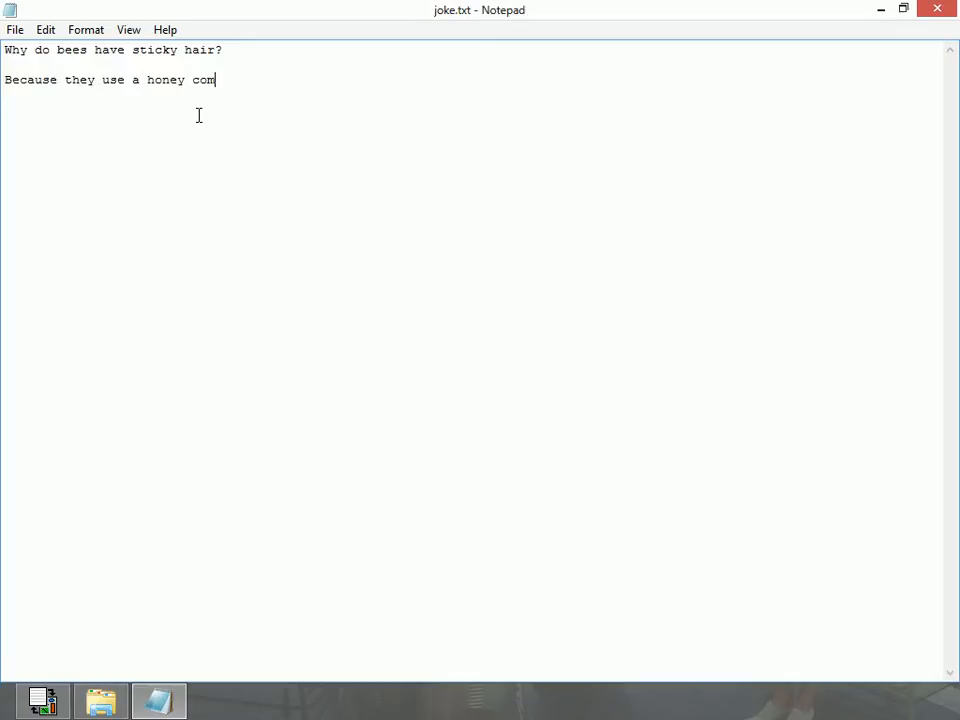
type("b.")
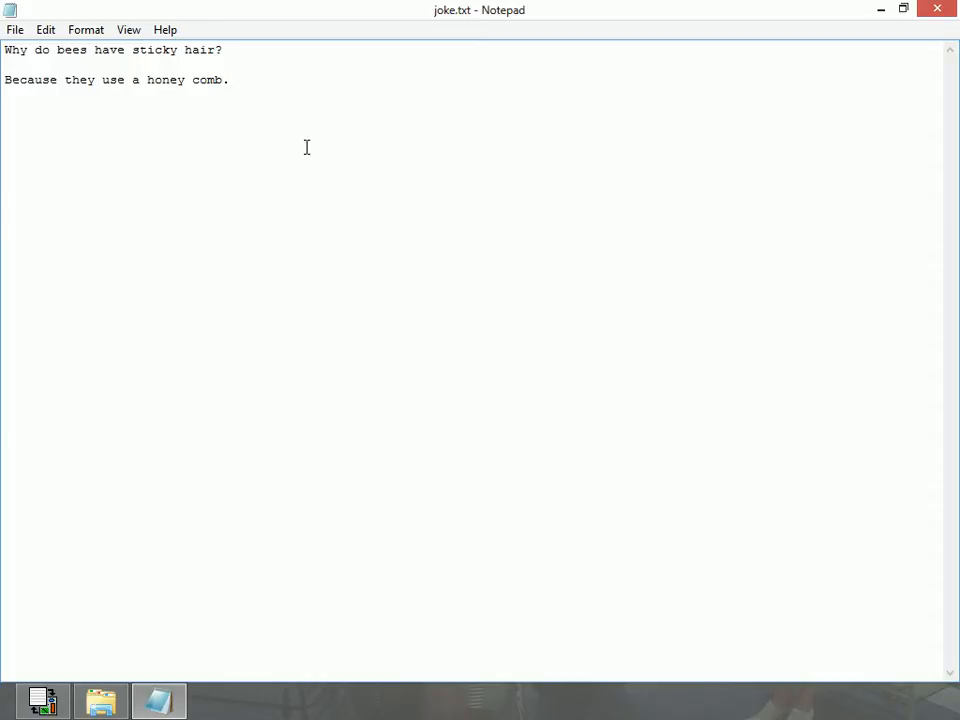
left_click(16, 30)
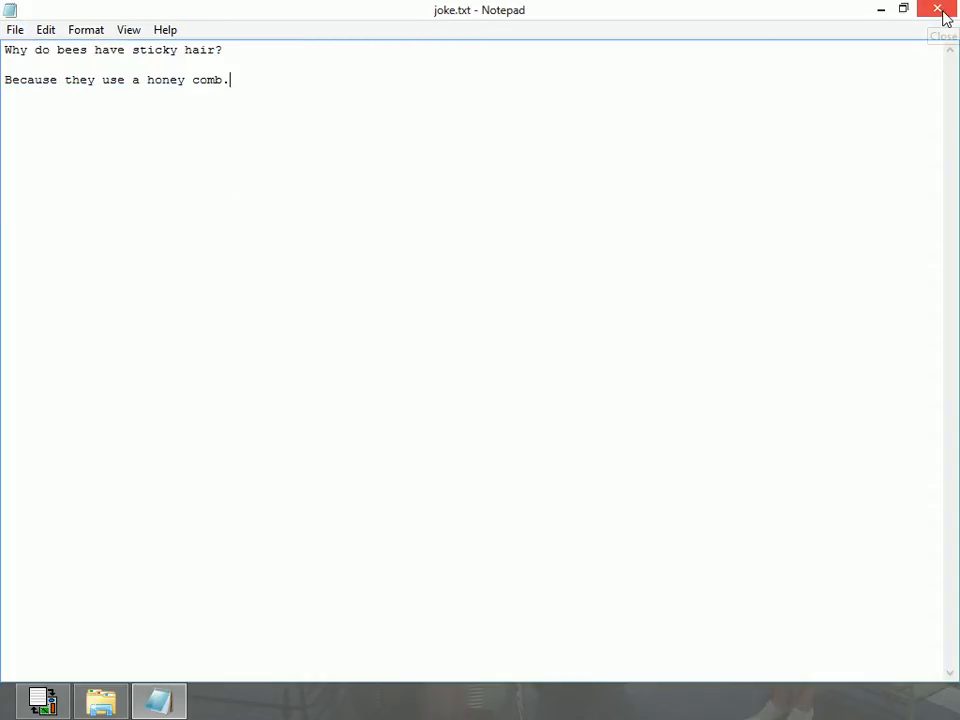
left_click(938, 10)
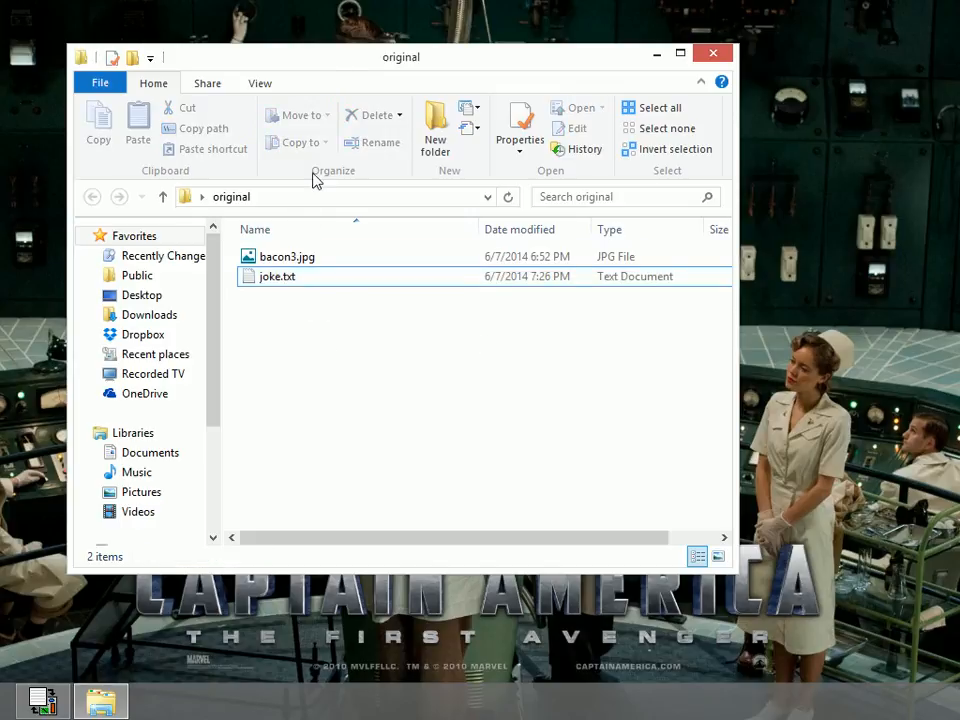
- Start OpenPuff and enter its Hide (data hiding) workspace
left_click(276, 276)
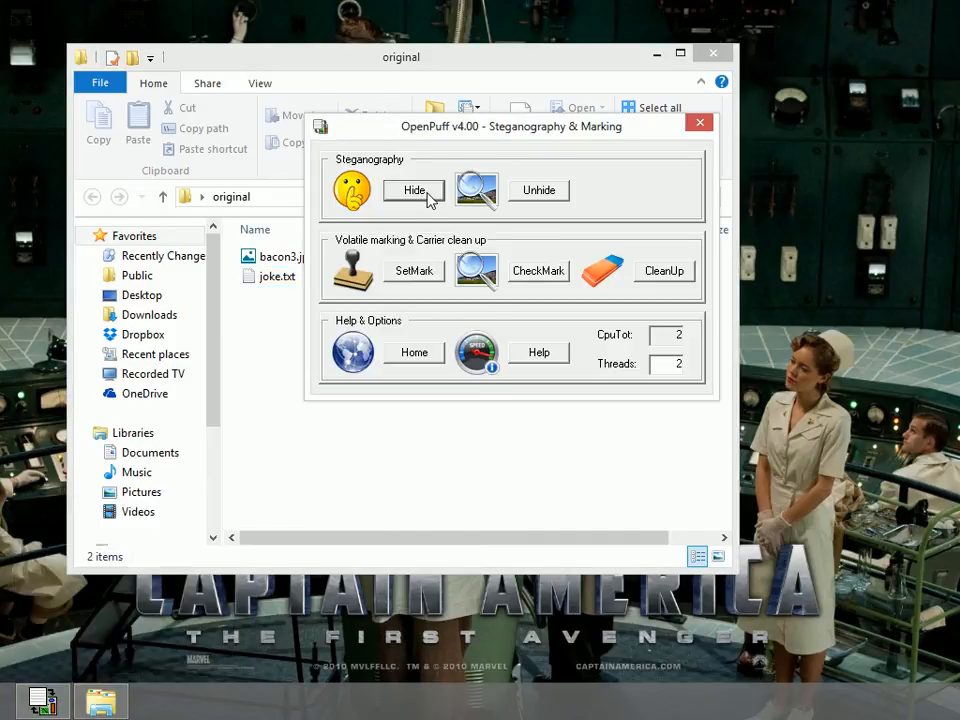
left_click(412, 190)
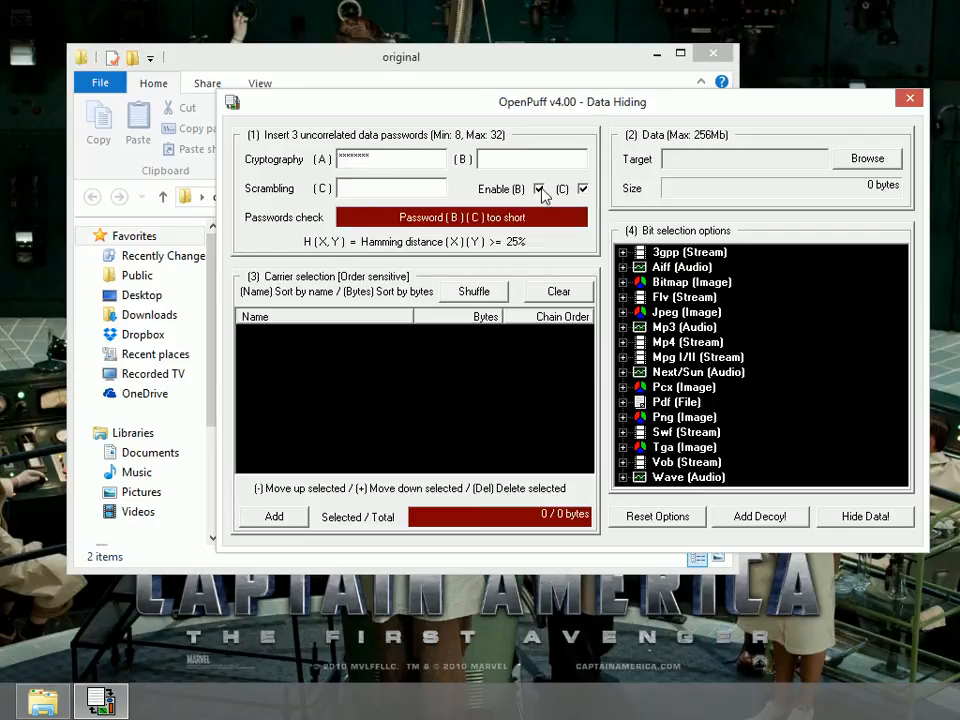
- Disable passwords B and C, confirming both warnings so only password A is used
left_click(540, 188)
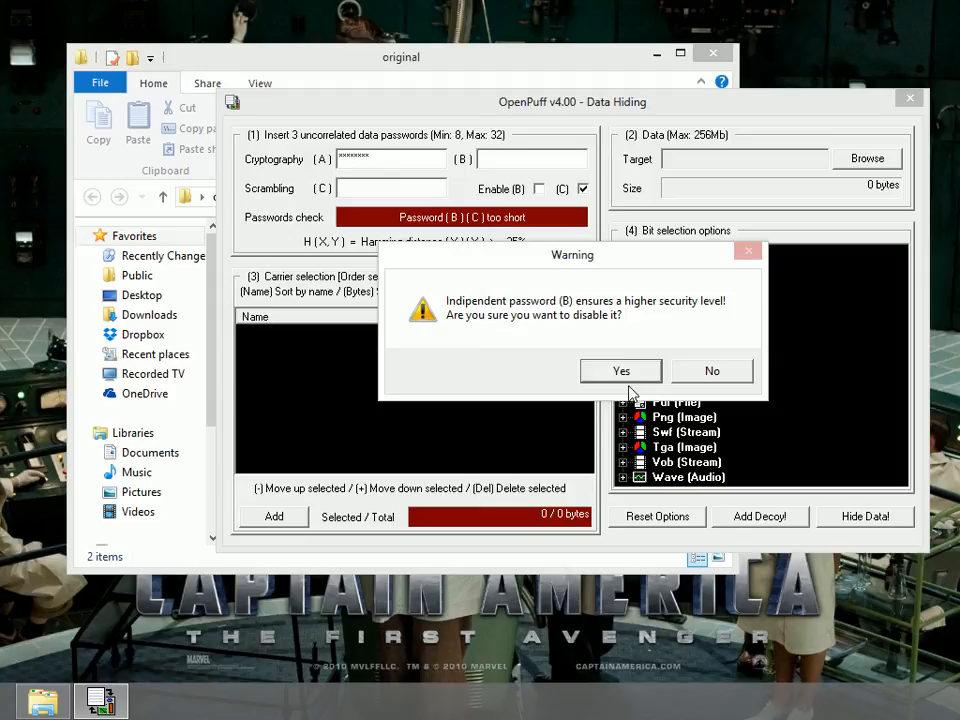
left_click(620, 370)
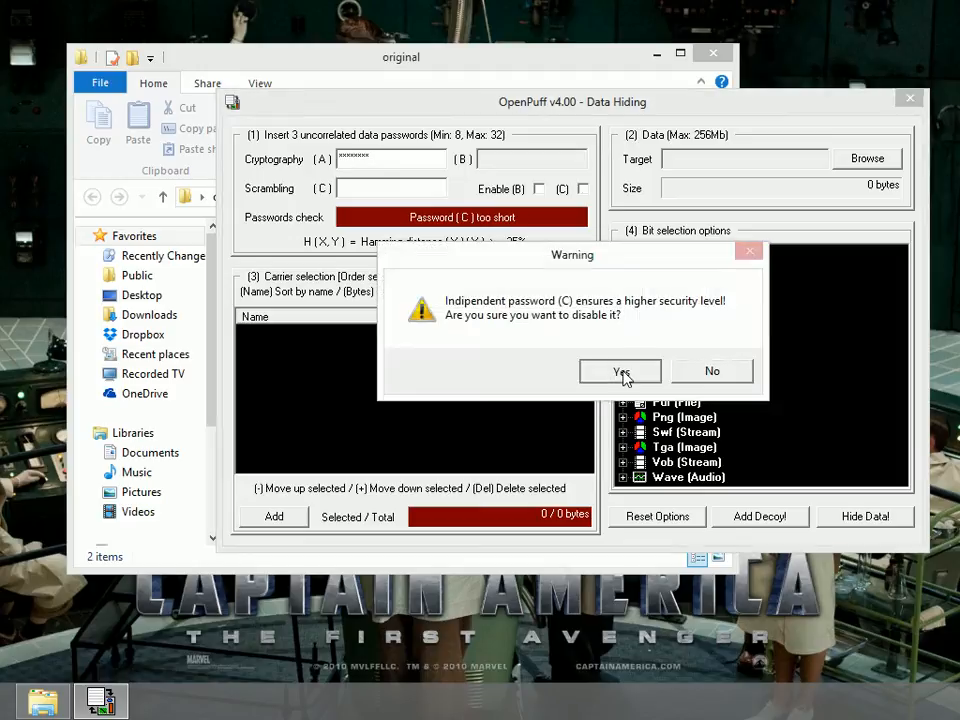
left_click(620, 370)
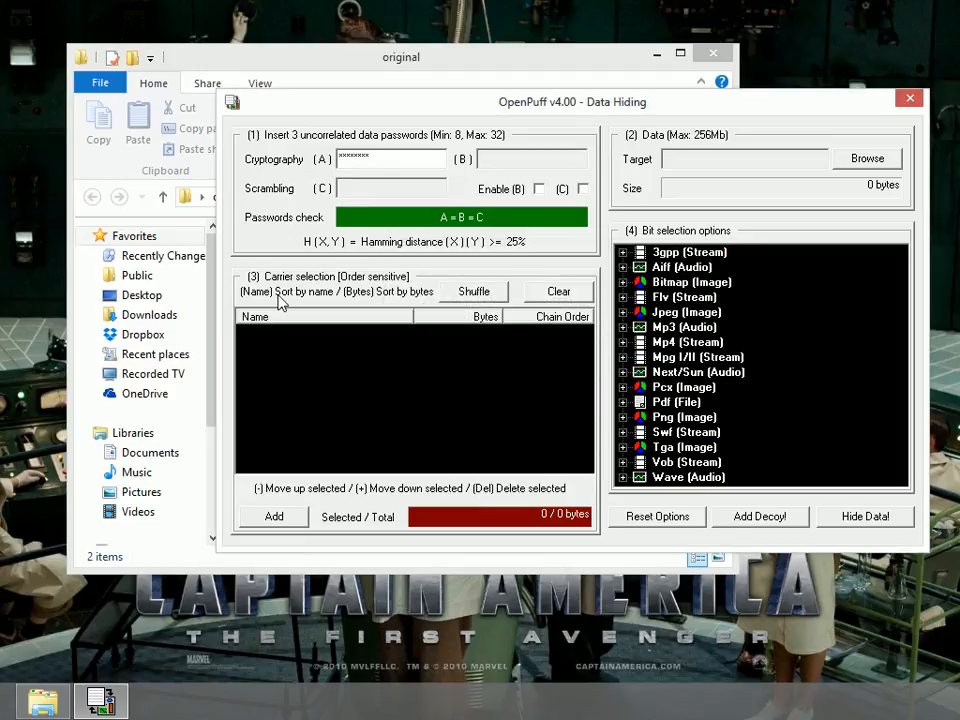
mouse_move(658, 152)
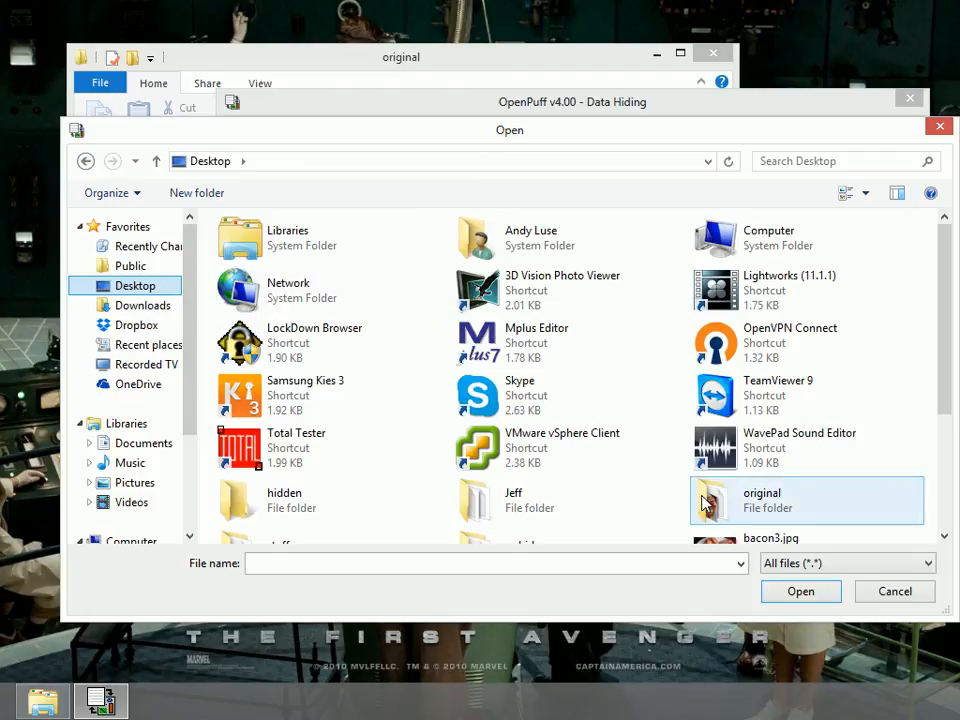
- Choose joke.txt from the original folder as the data to hide
double_click(806, 500)
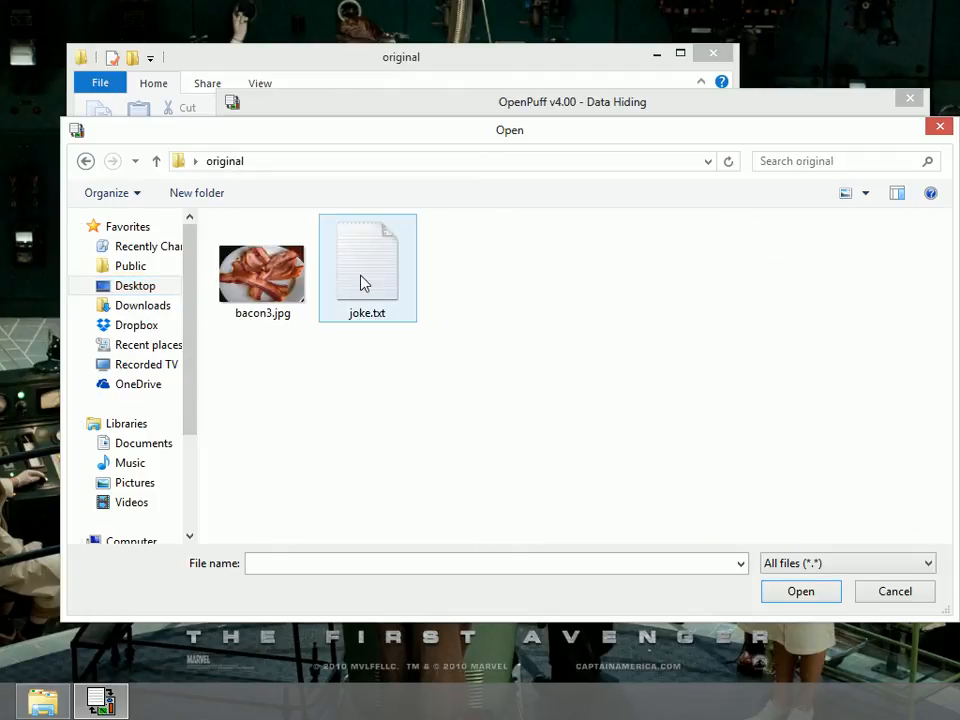
left_click(800, 592)
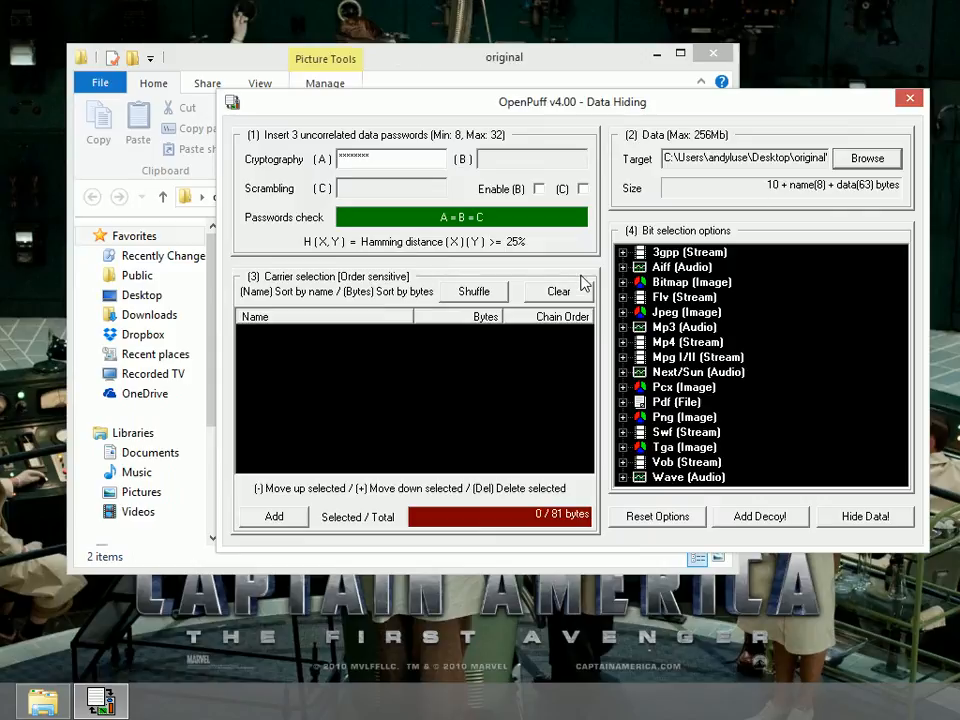
mouse_move(284, 284)
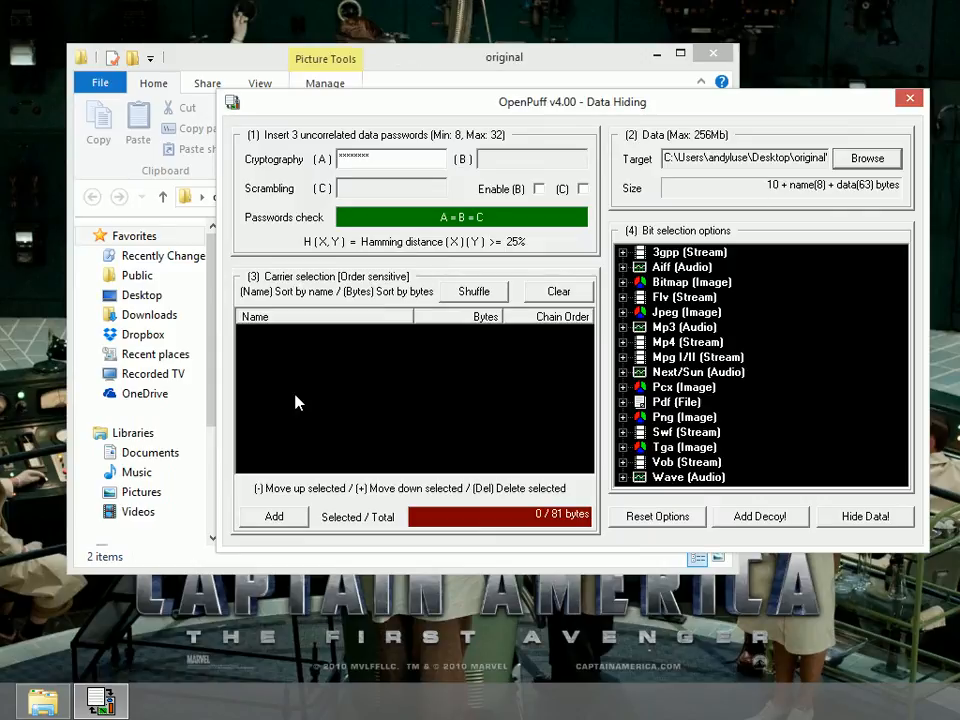
- Add bacon3.jpg from the original folder as the carrier file
left_click(272, 516)
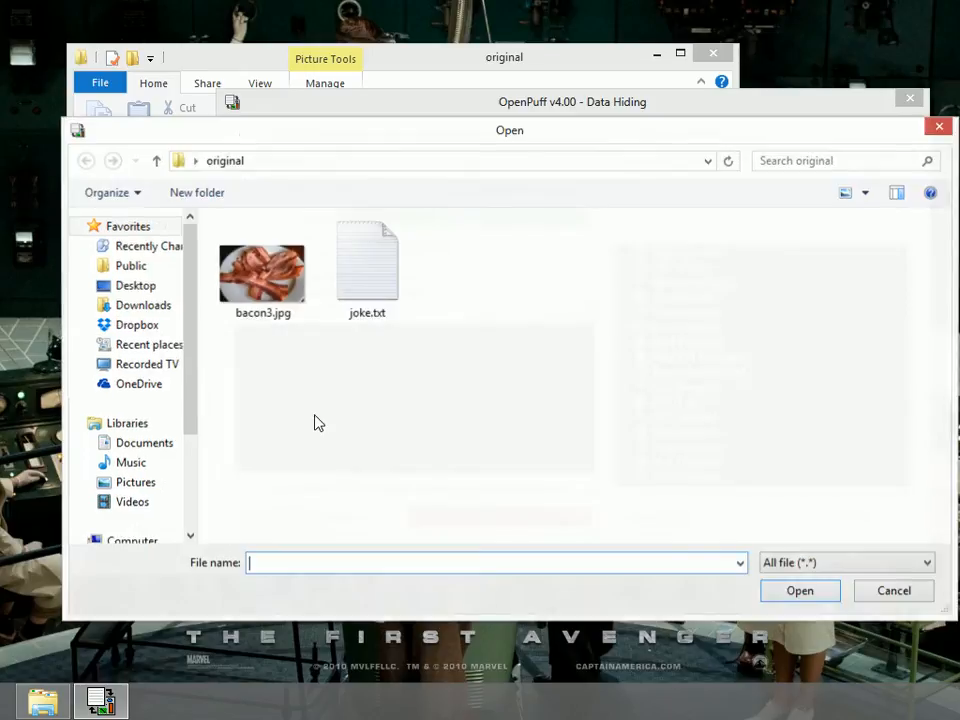
mouse_move(262, 218)
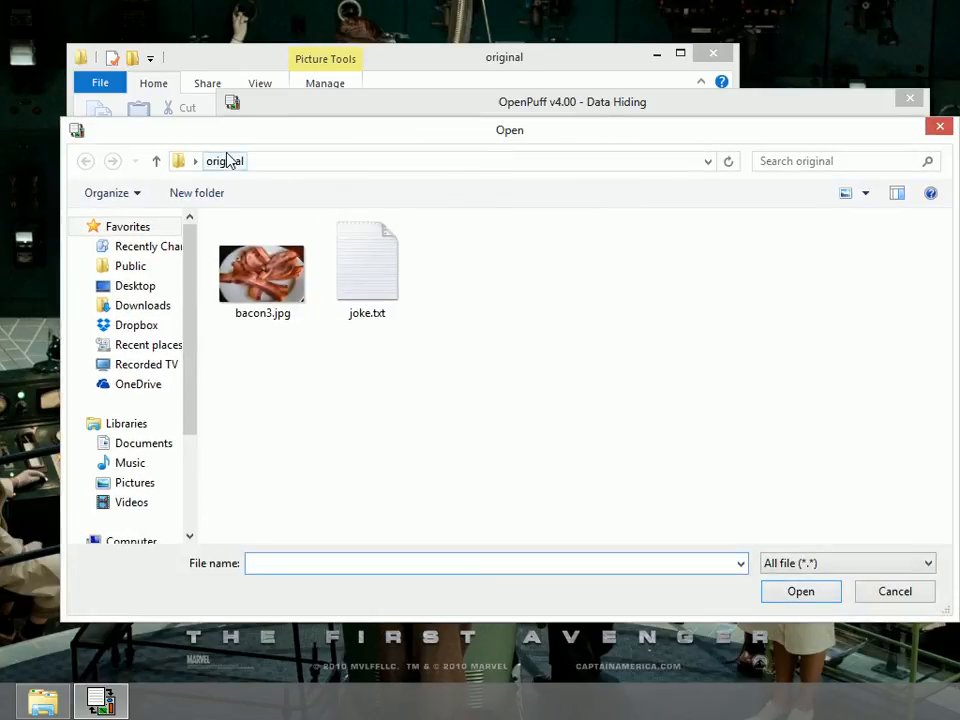
left_click(136, 284)
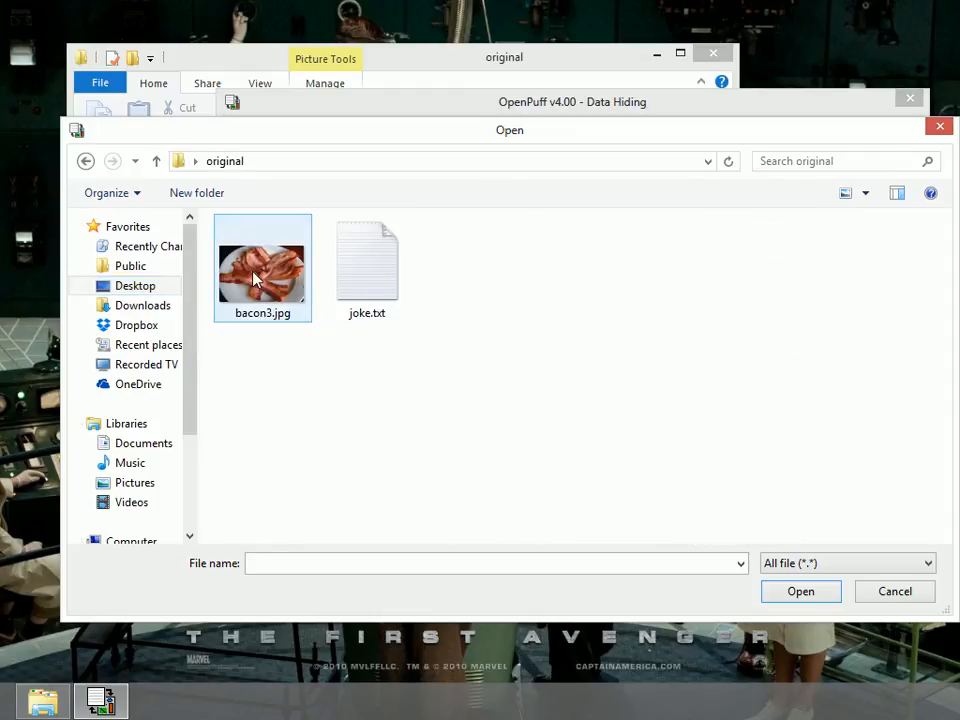
left_click(800, 592)
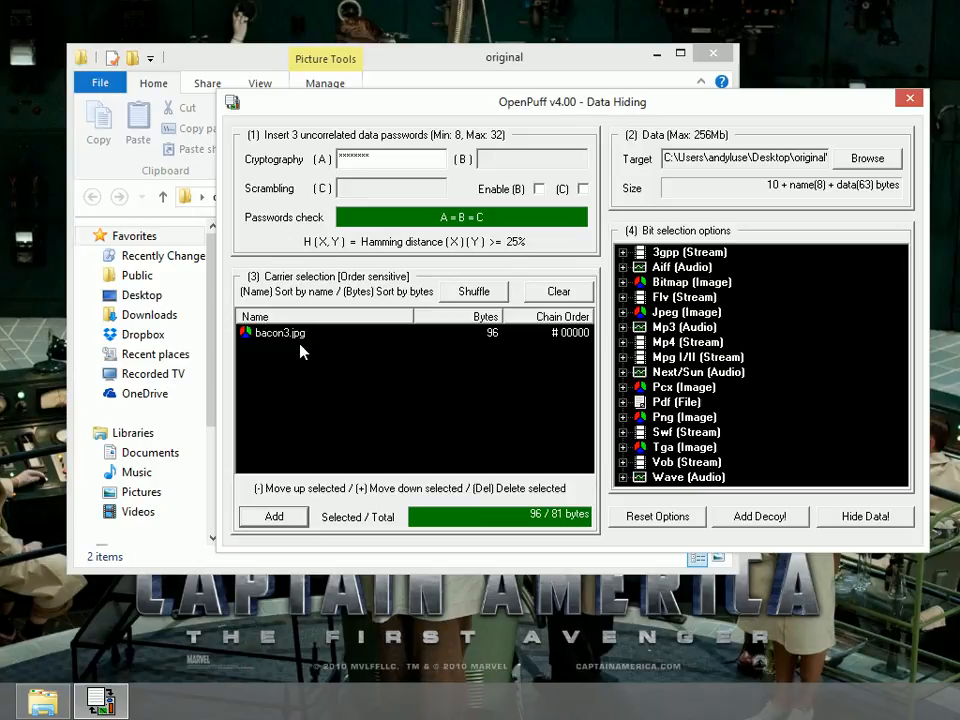
mouse_move(670, 240)
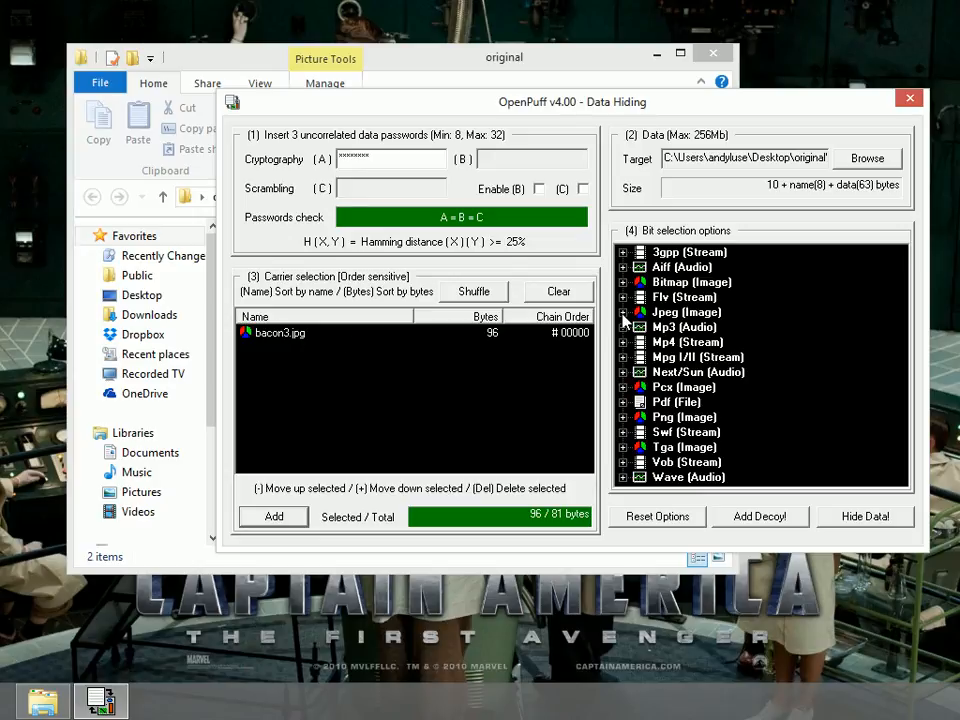
- Set Jpeg bit selection to 1/2 (50%) Maximum and start Hide Data
left_click(624, 312)
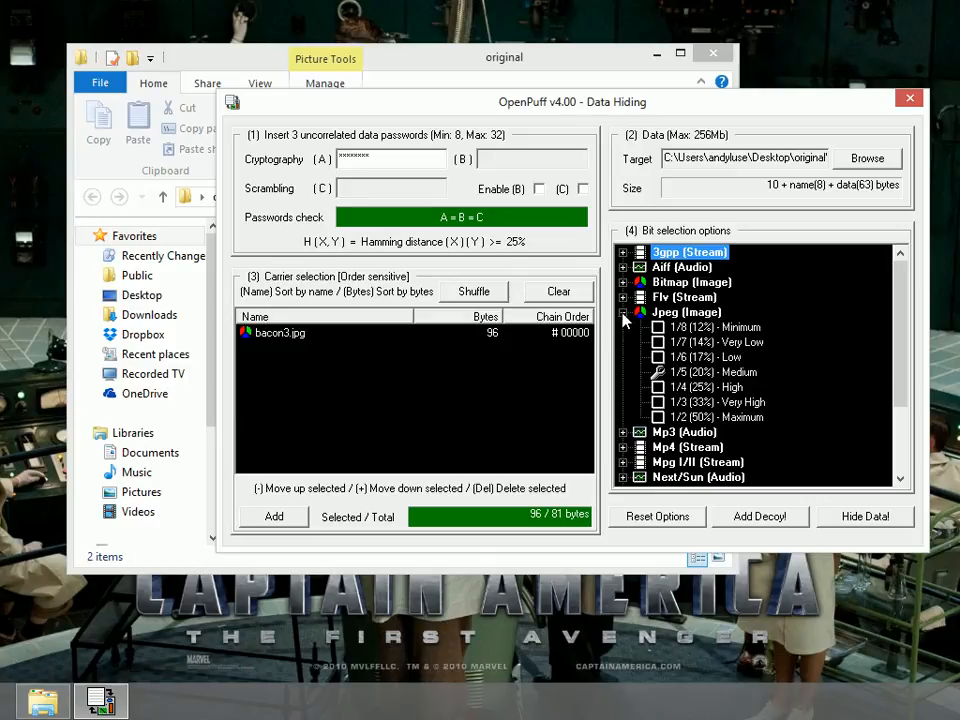
mouse_move(688, 344)
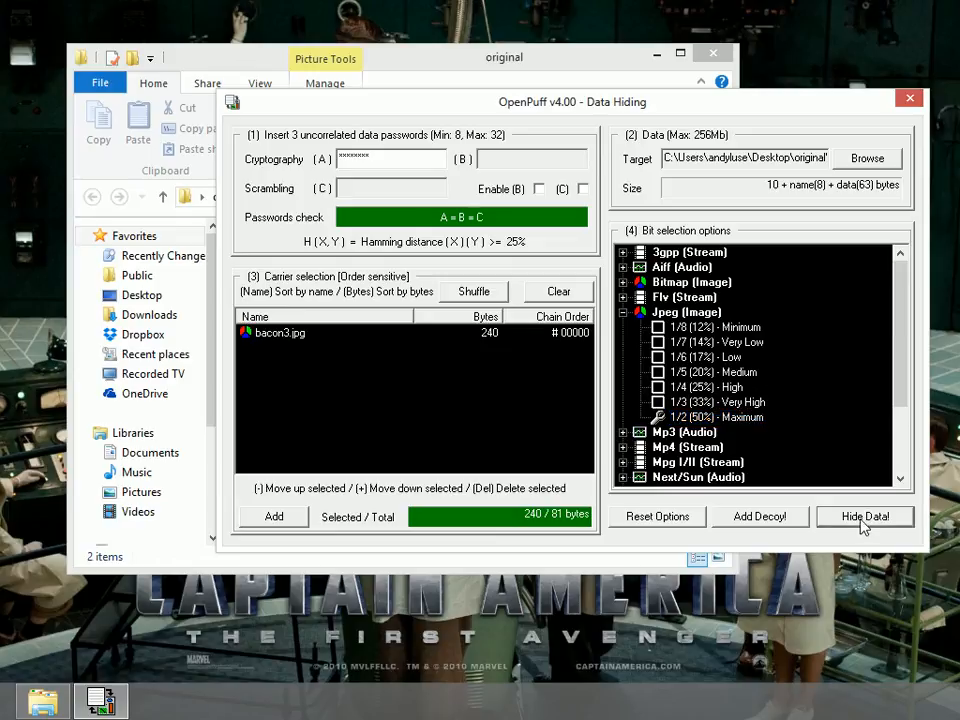
left_click(866, 158)
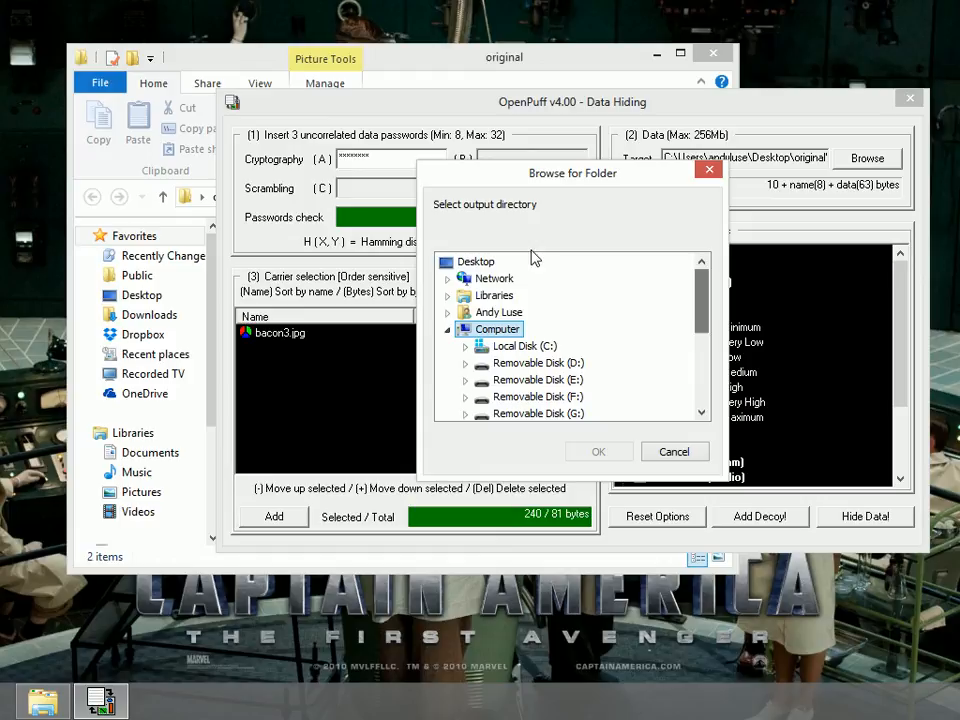
- Choose the Desktop\hidden folder as output and run the hiding of joke.txt into bacon3.jpg
left_click(476, 260)
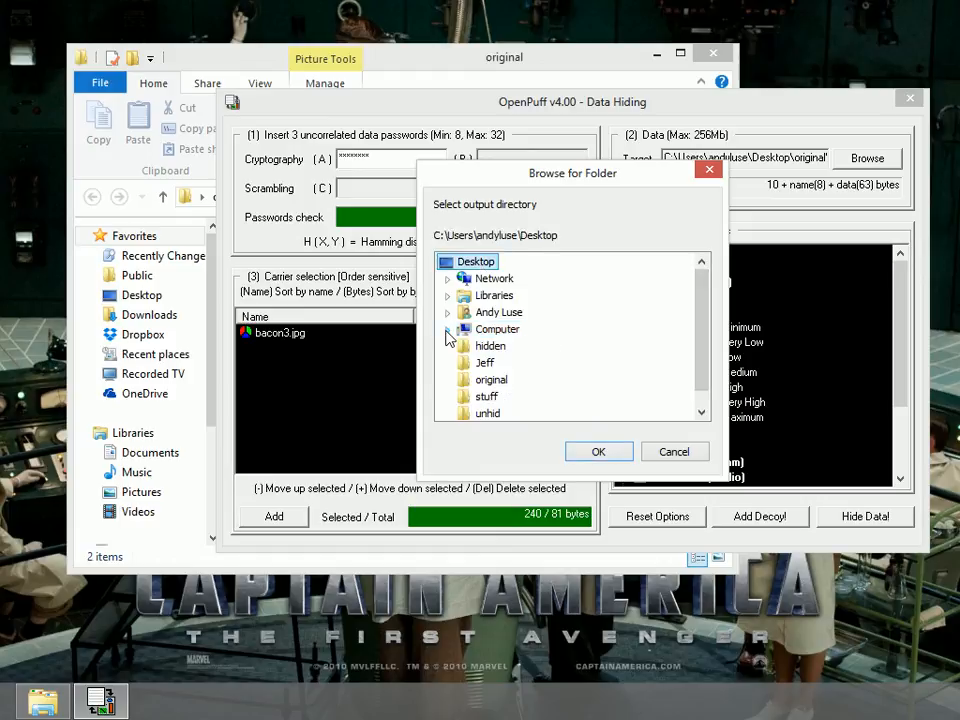
mouse_move(490, 352)
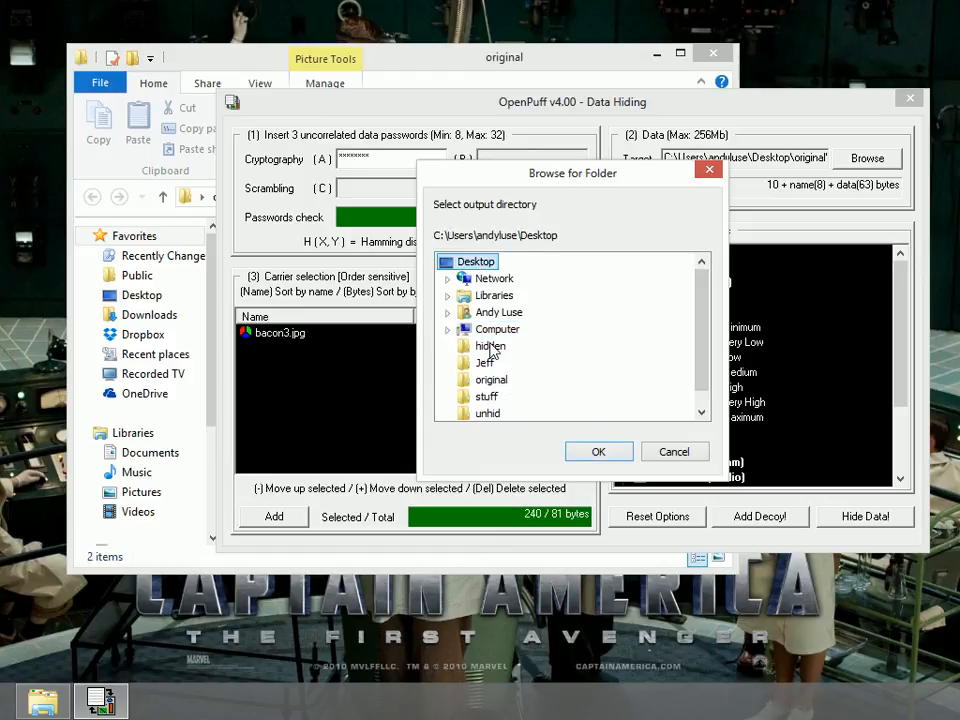
left_click(490, 344)
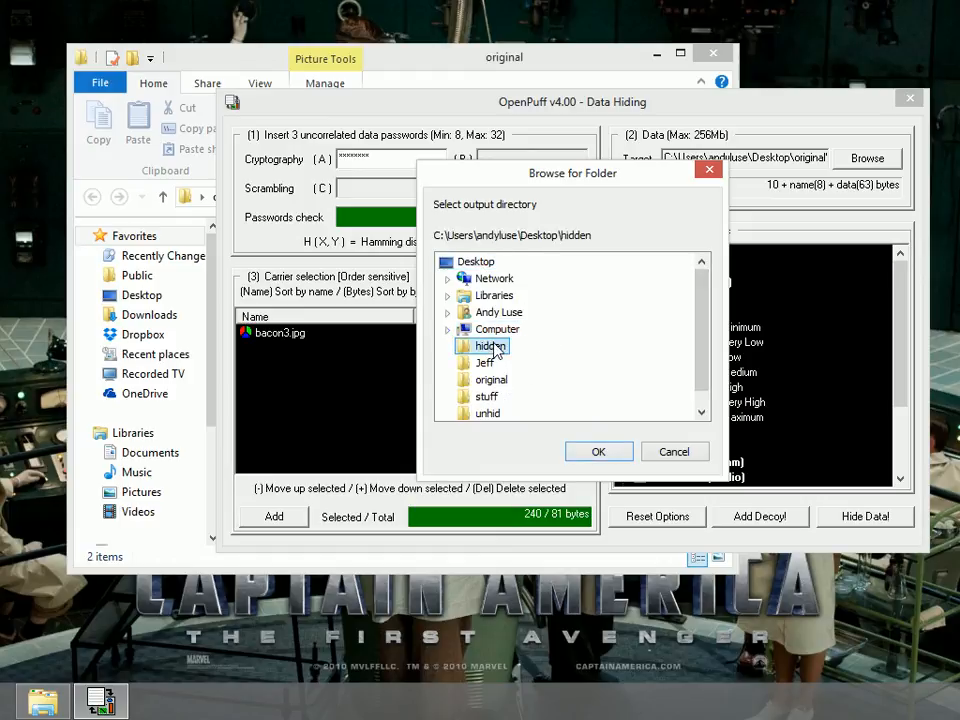
left_click(598, 452)
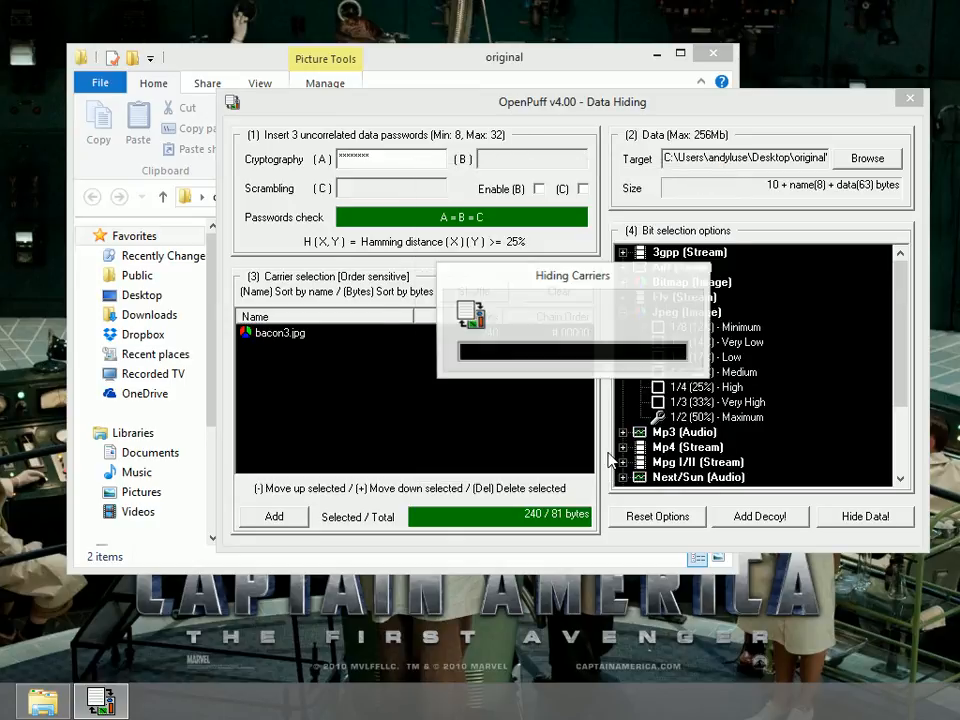
left_click(864, 516)
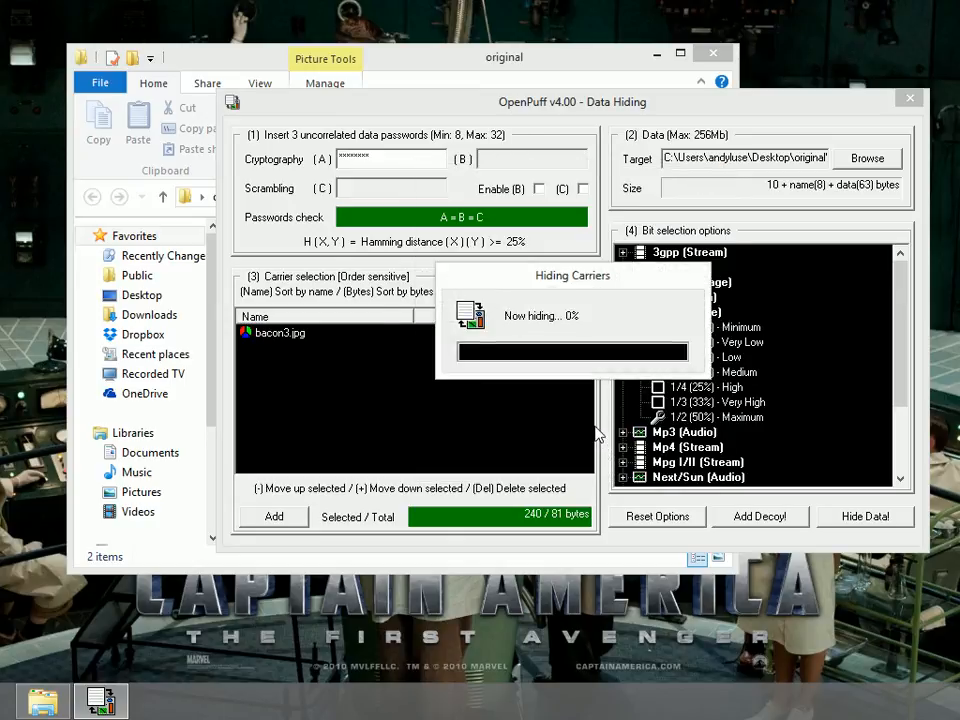
mouse_move(600, 298)
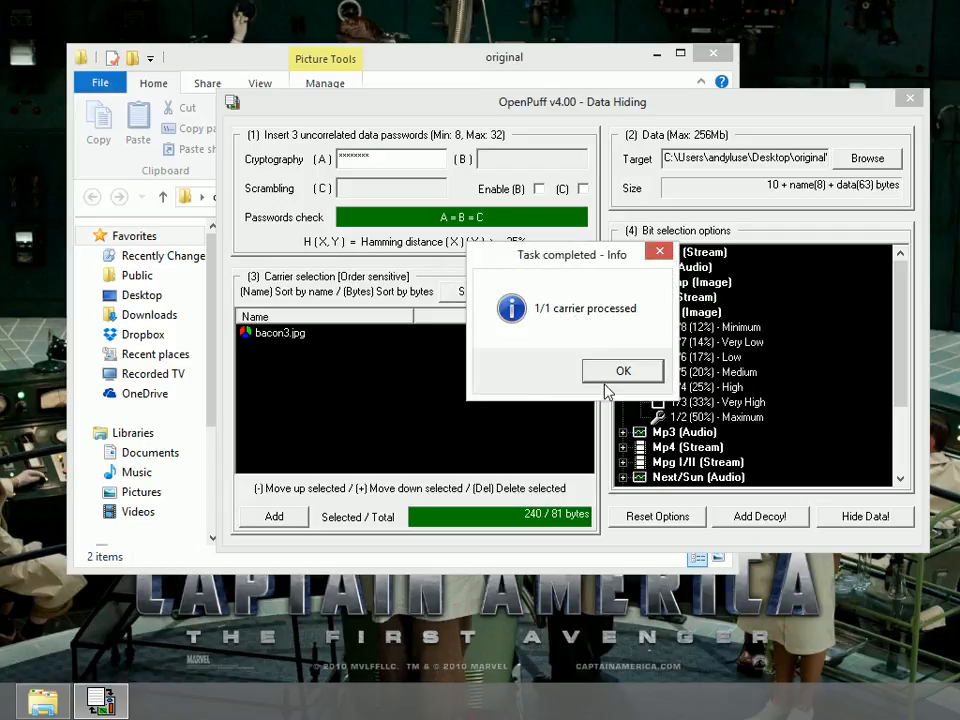
- Dismiss the task completed notice and close the hiding task report
left_click(622, 370)
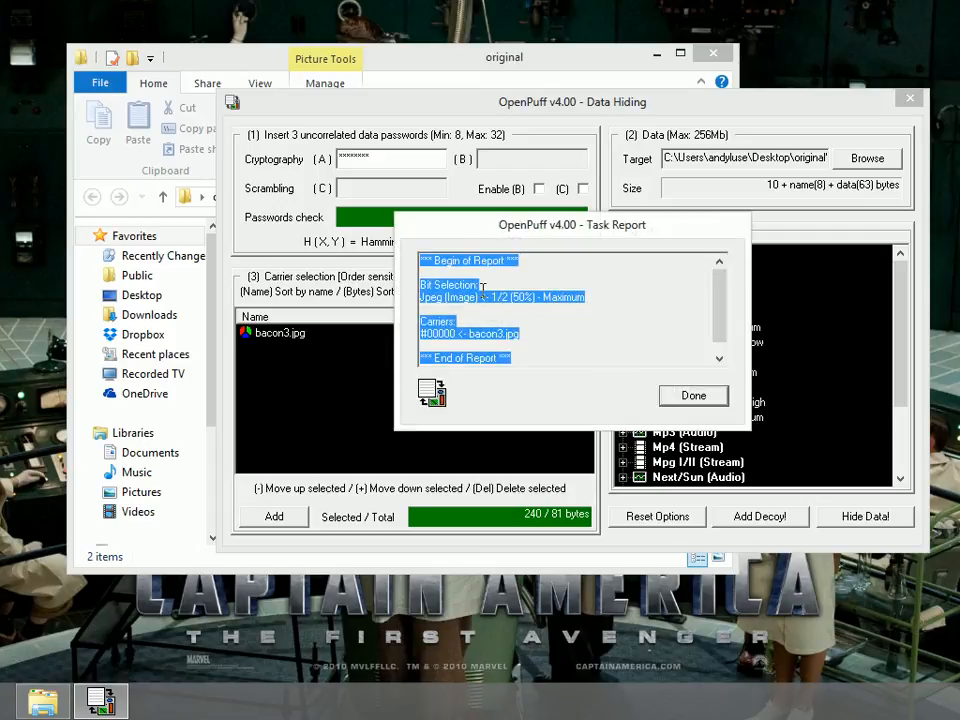
left_click(692, 396)
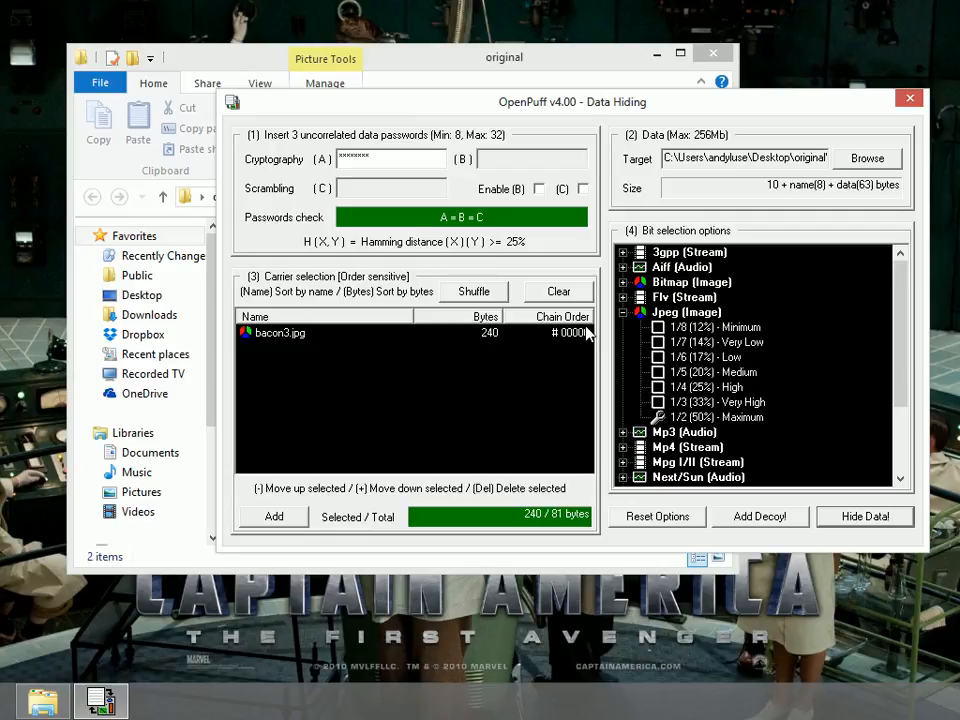
mouse_move(600, 68)
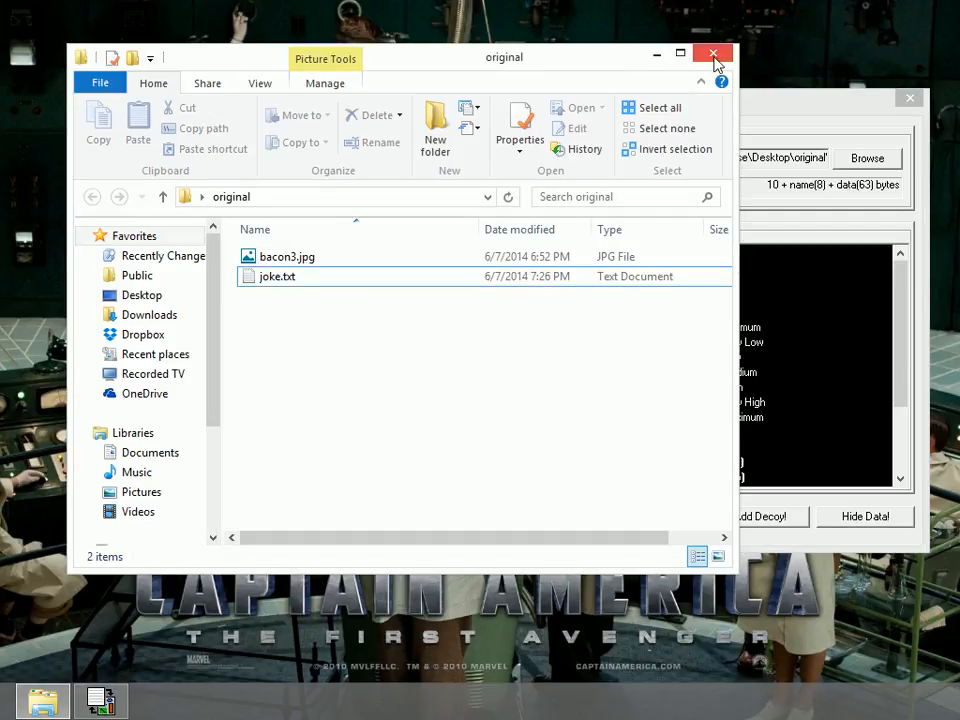
- Switch Explorer to the hidden folder, check bacon3.jpg's context actions, and return to OpenPuff
left_click(712, 52)
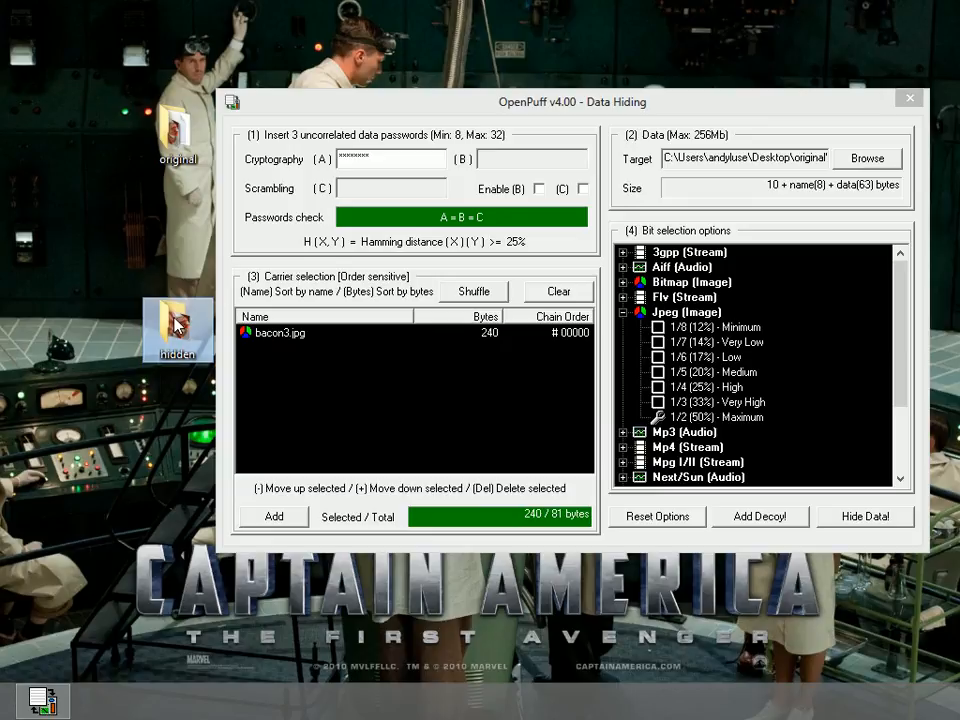
double_click(178, 330)
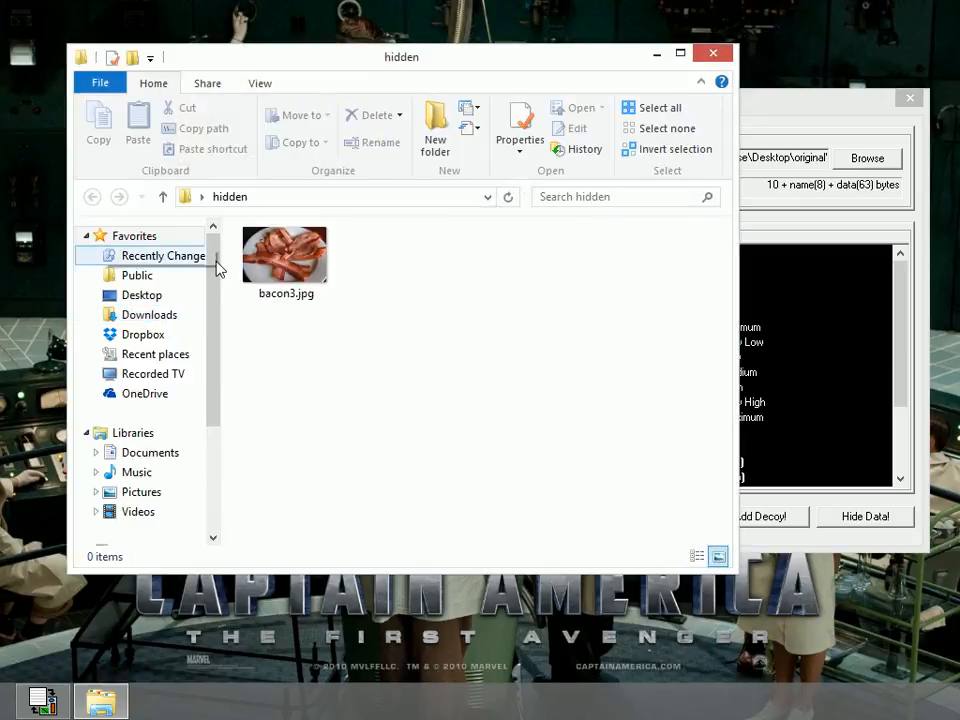
left_click(284, 256)
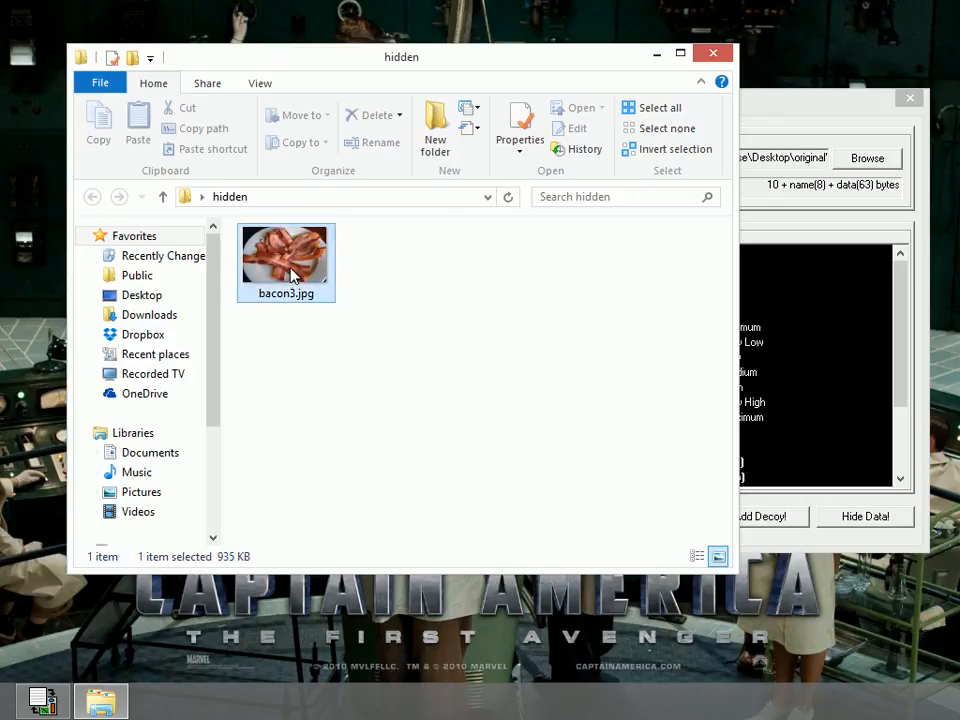
right_click(284, 256)
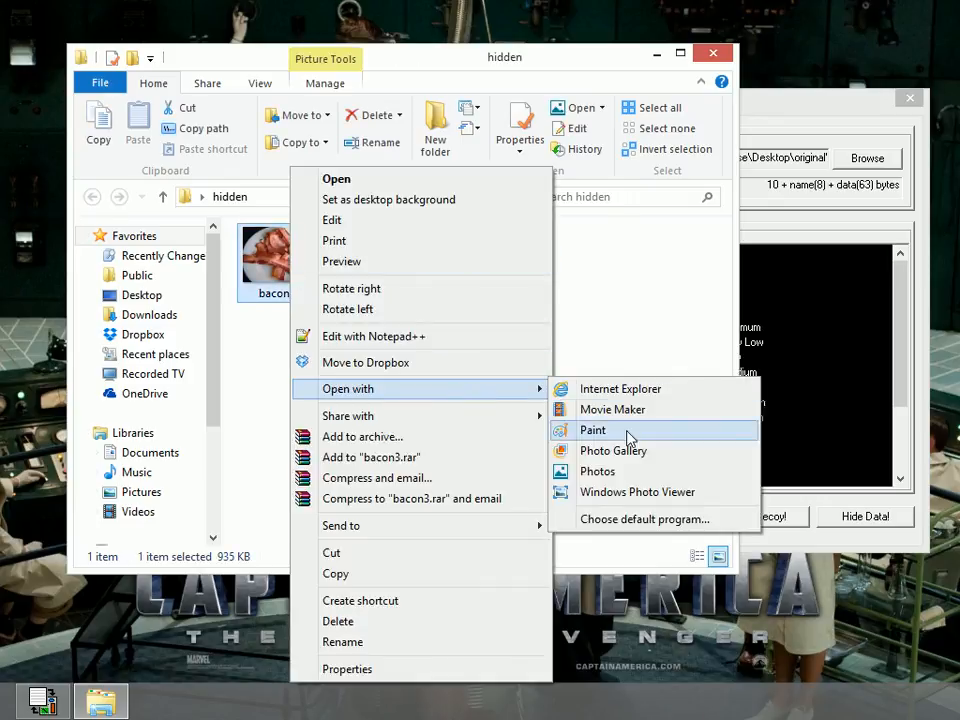
mouse_move(636, 492)
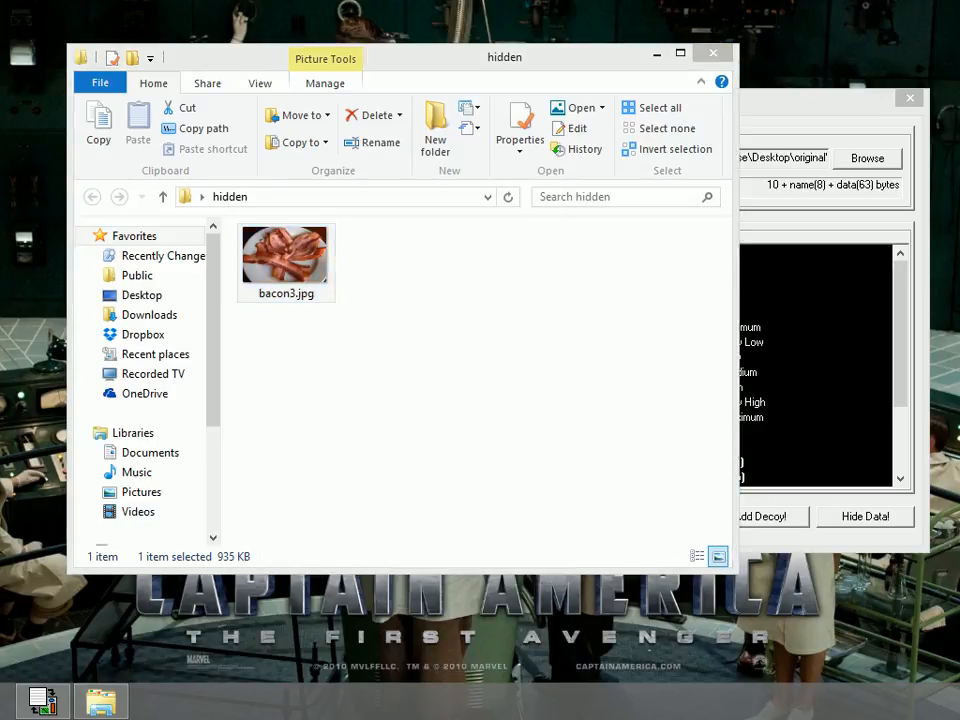
double_click(284, 252)
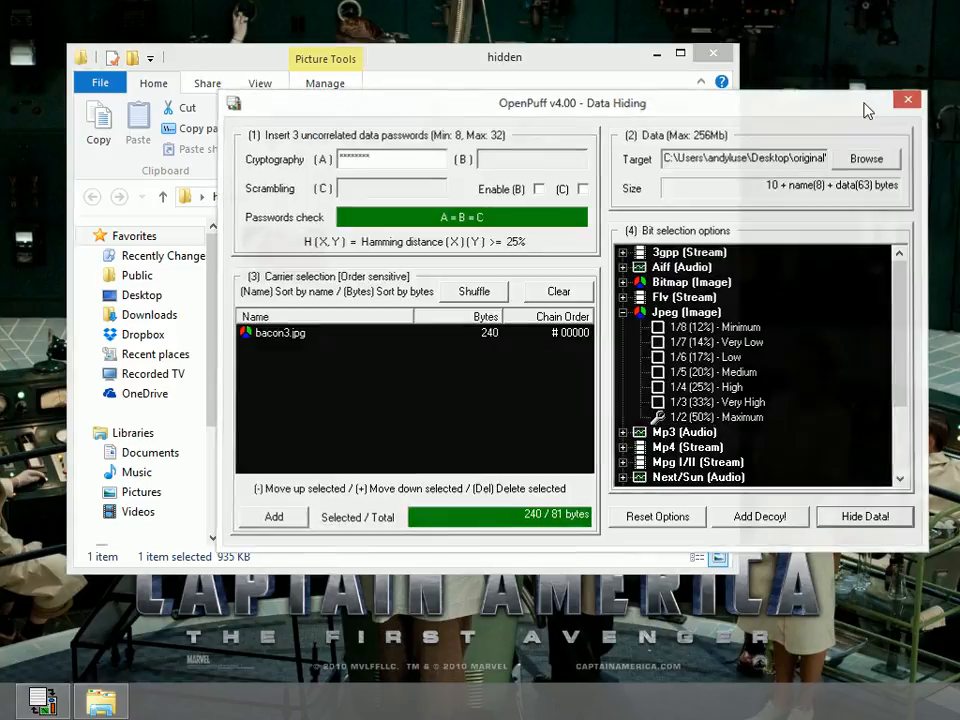
- Leave Data Hiding and switch OpenPuff to the Data Unhiding tool
left_click(908, 100)
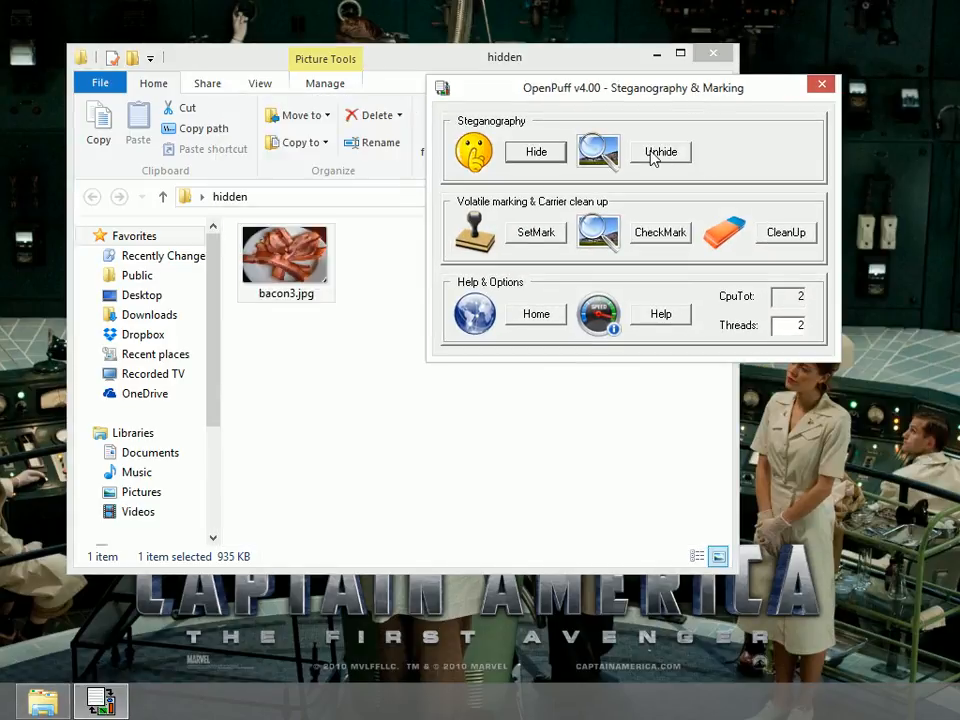
left_click(660, 152)
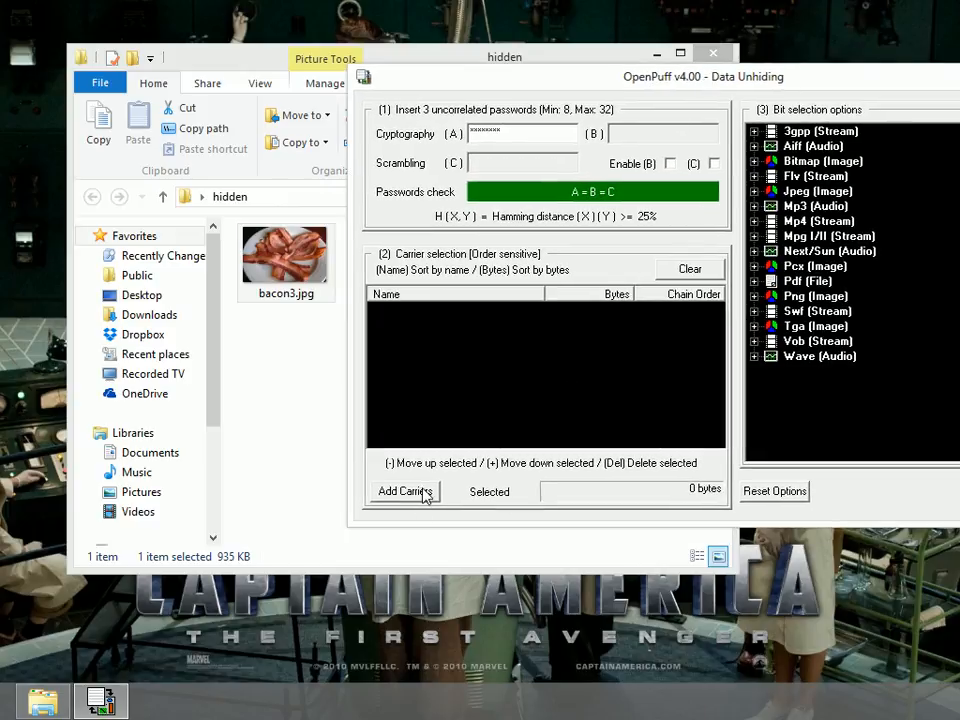
- Add bacon3.jpg from the hidden folder as the carrier to unhide from
left_click(400, 492)
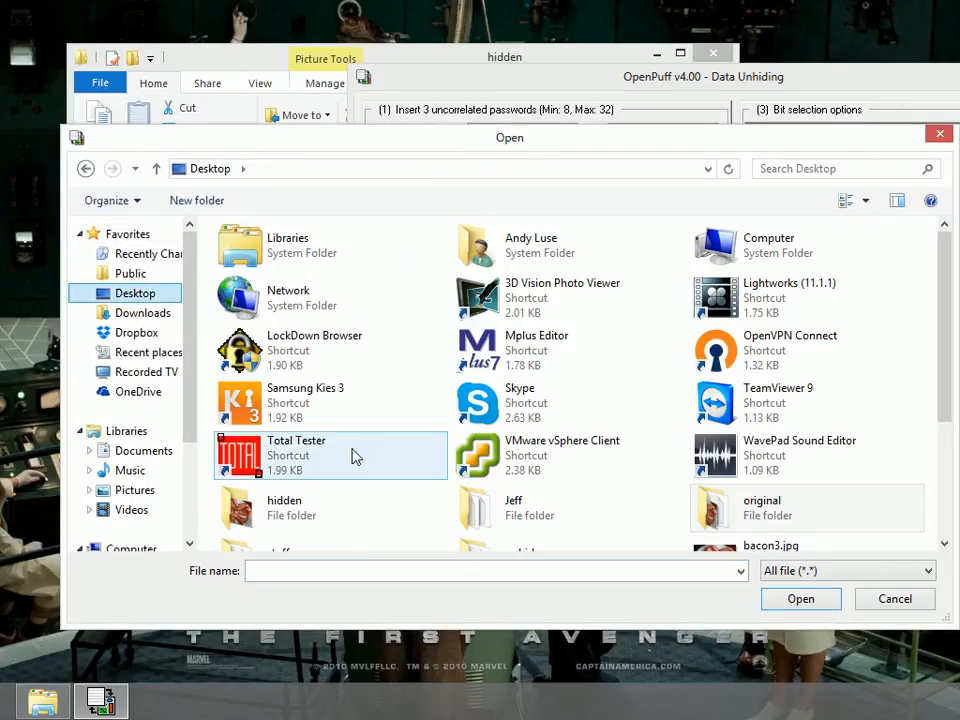
double_click(284, 508)
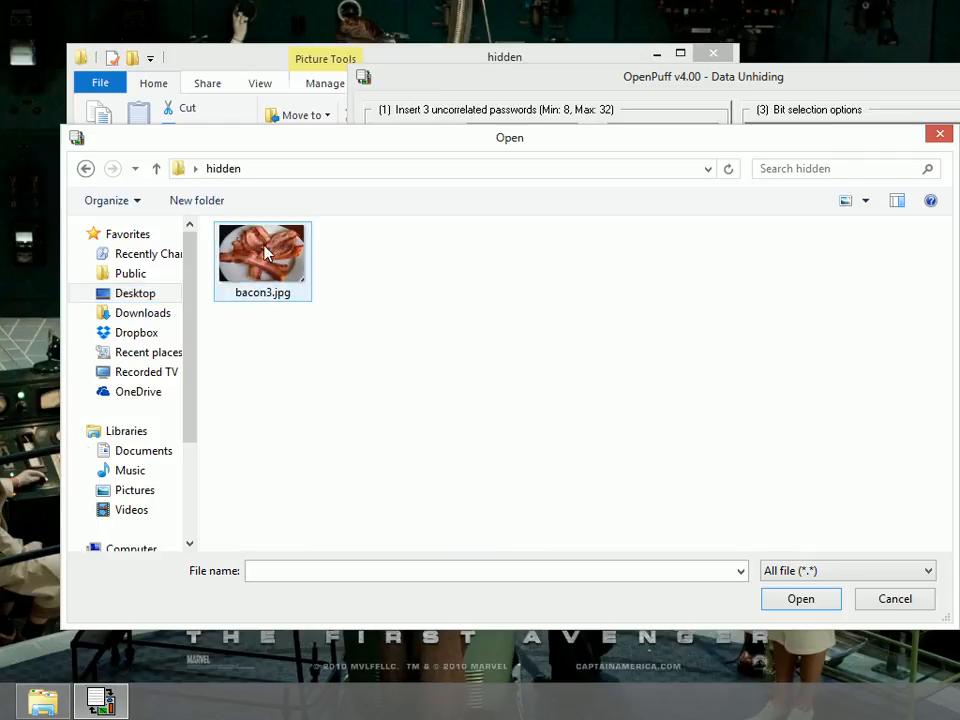
left_click(800, 598)
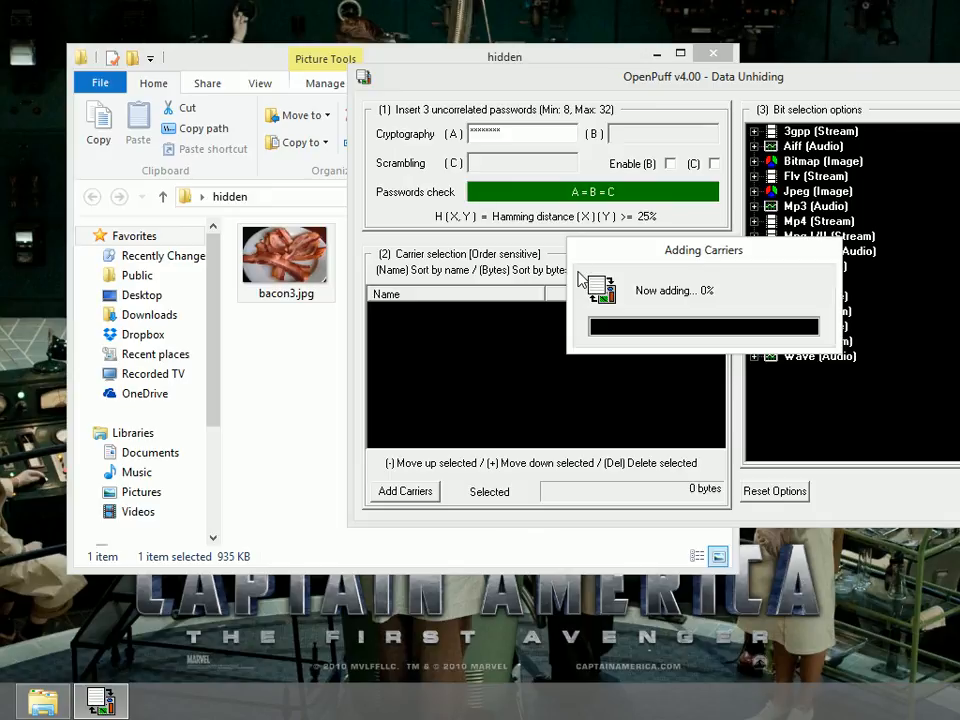
mouse_move(756, 84)
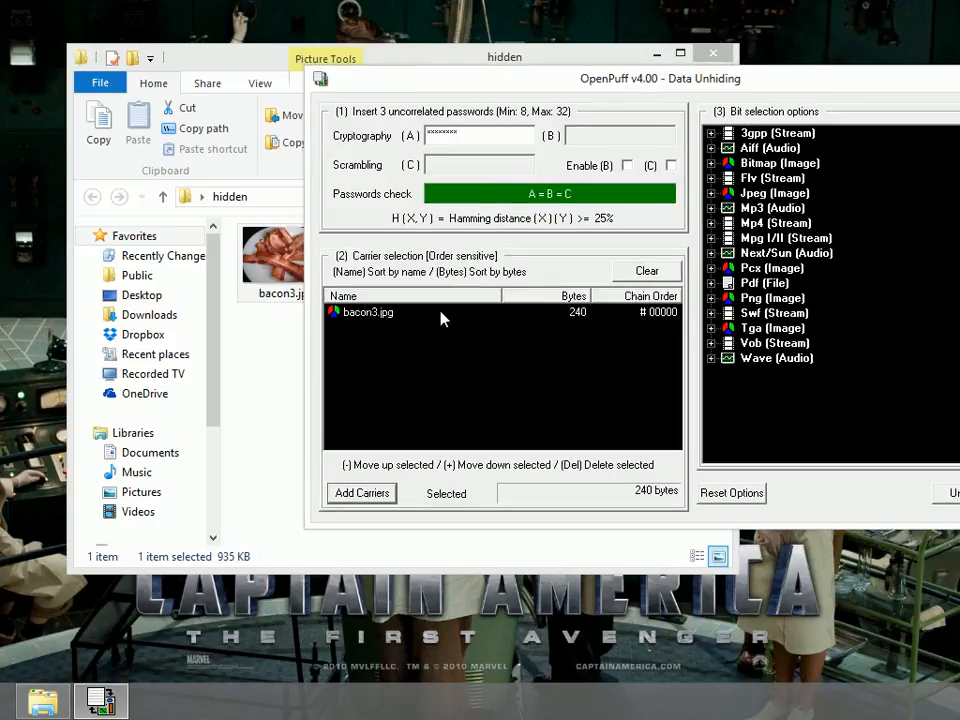
left_click(710, 192)
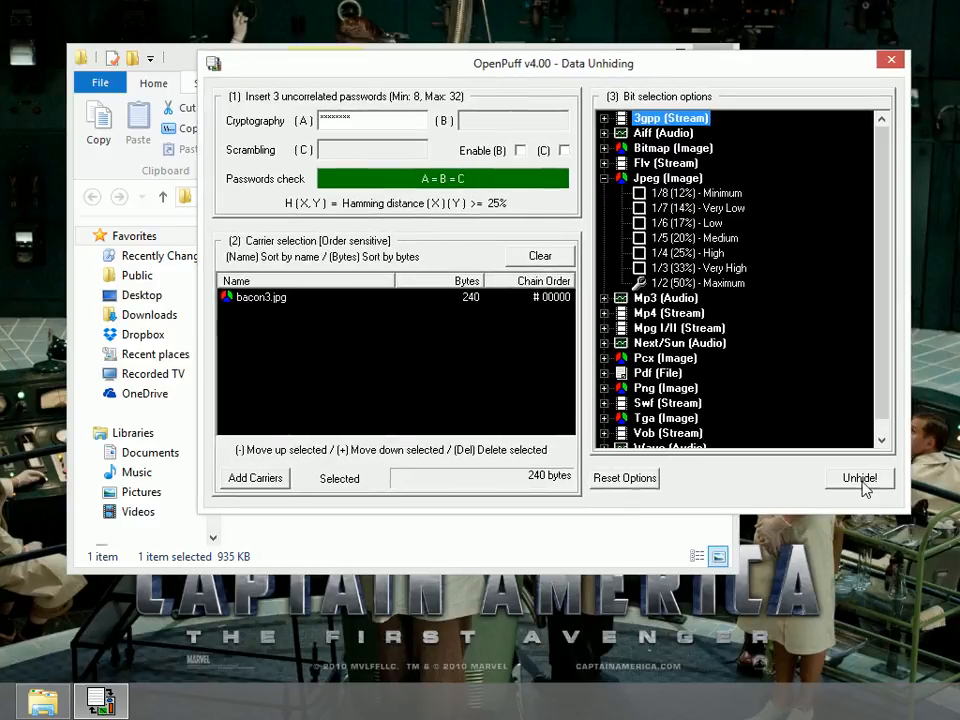
- Unhide the data from bacon3.jpg into the Desktop\hidden folder
left_click(858, 476)
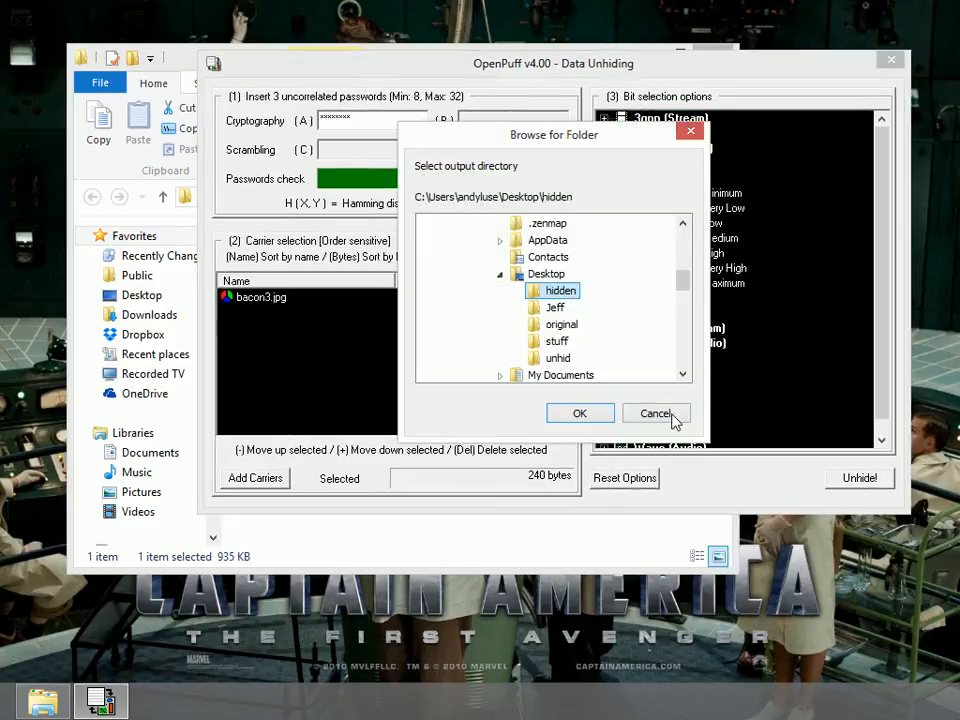
mouse_move(610, 290)
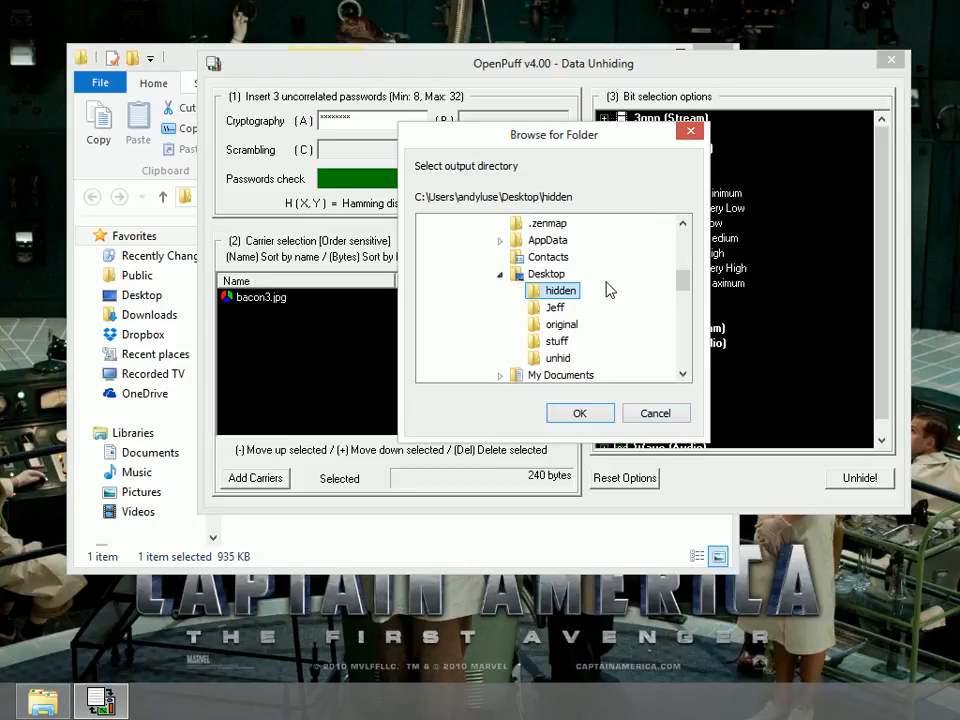
left_click(430, 224)
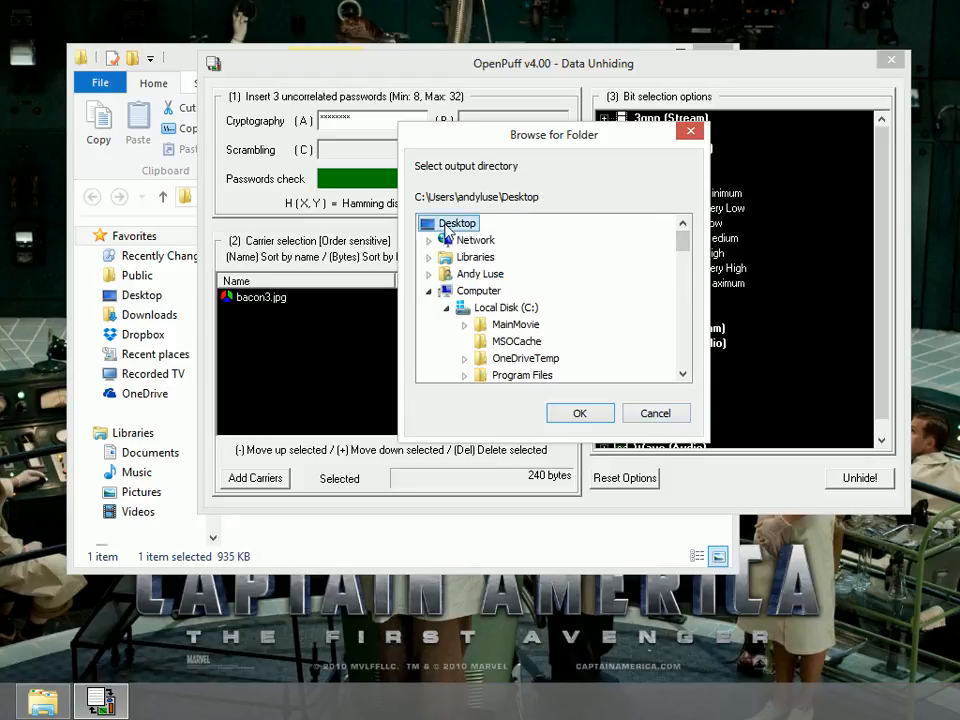
left_click(428, 290)
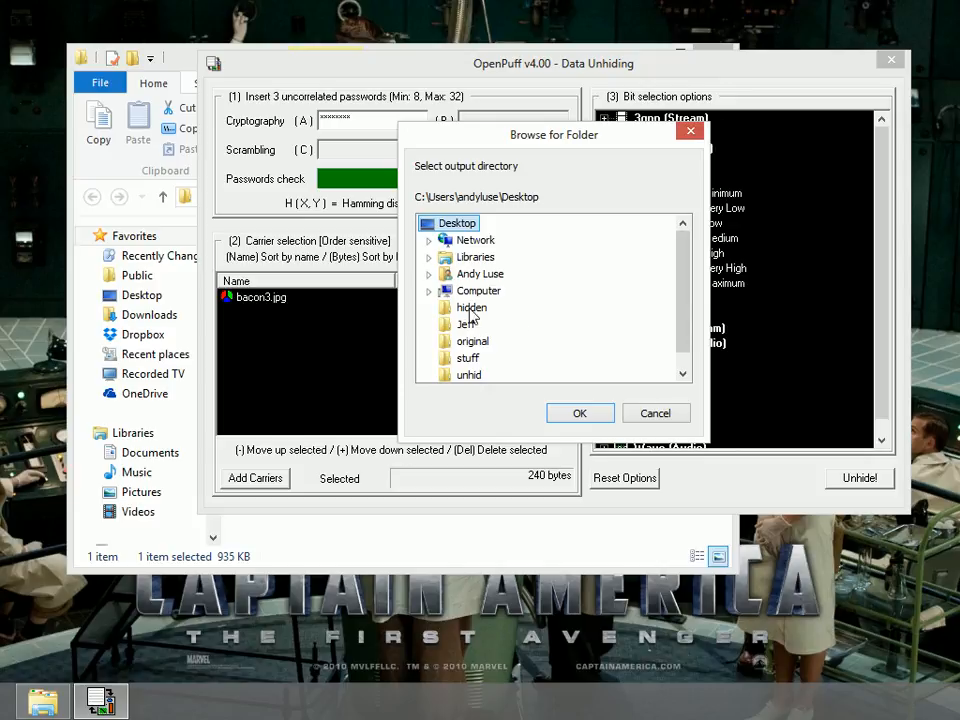
left_click(580, 412)
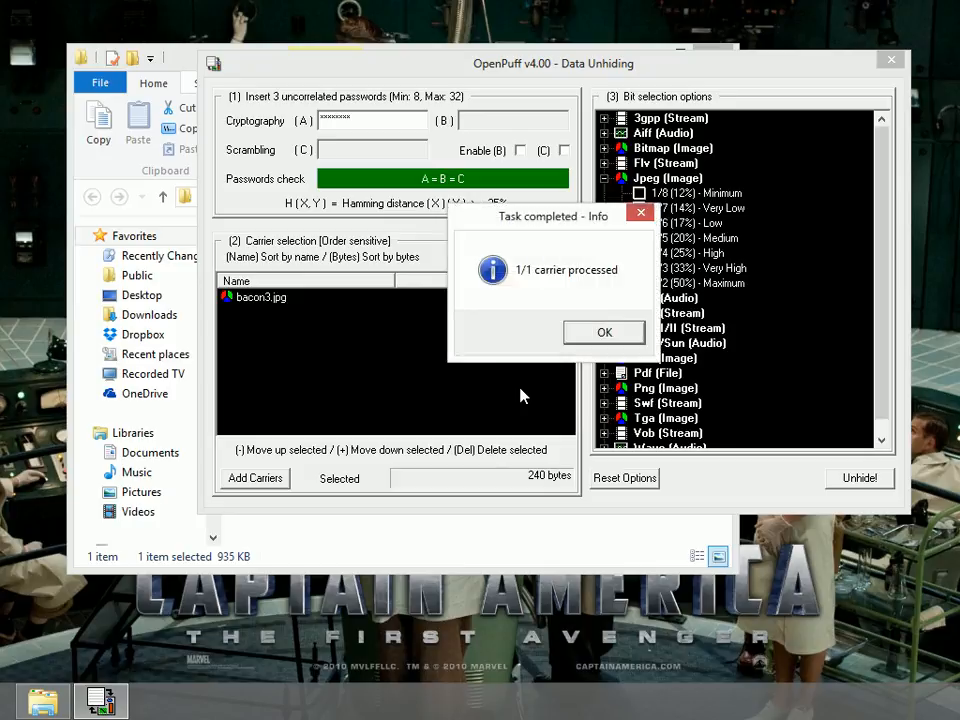
- Dismiss the completion notice and task report, and close the Data Unhiding window
left_click(604, 332)
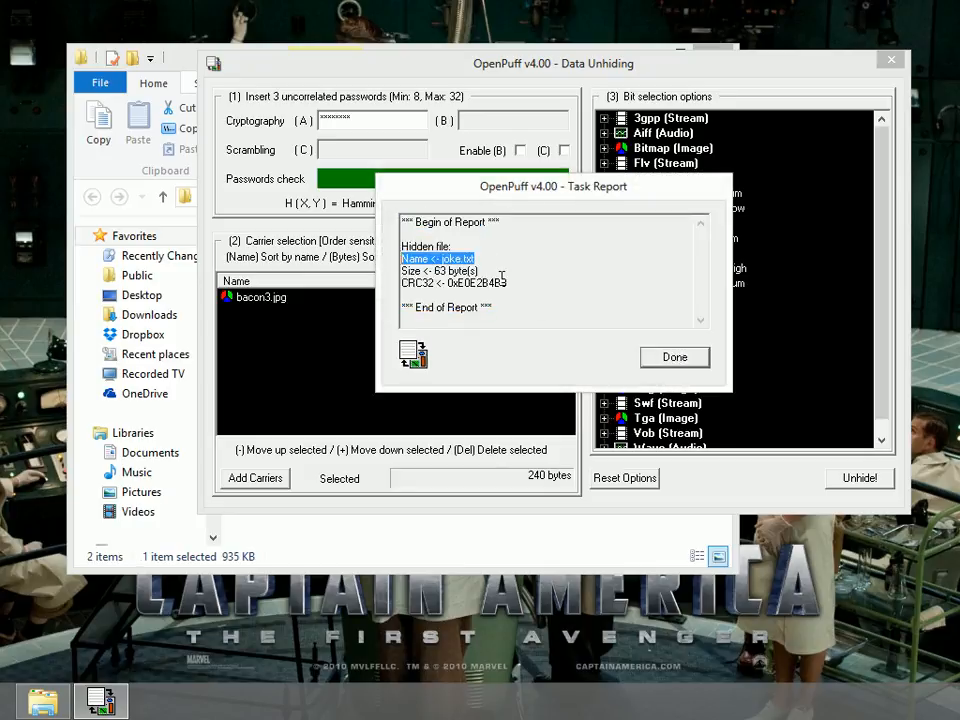
left_click(674, 356)
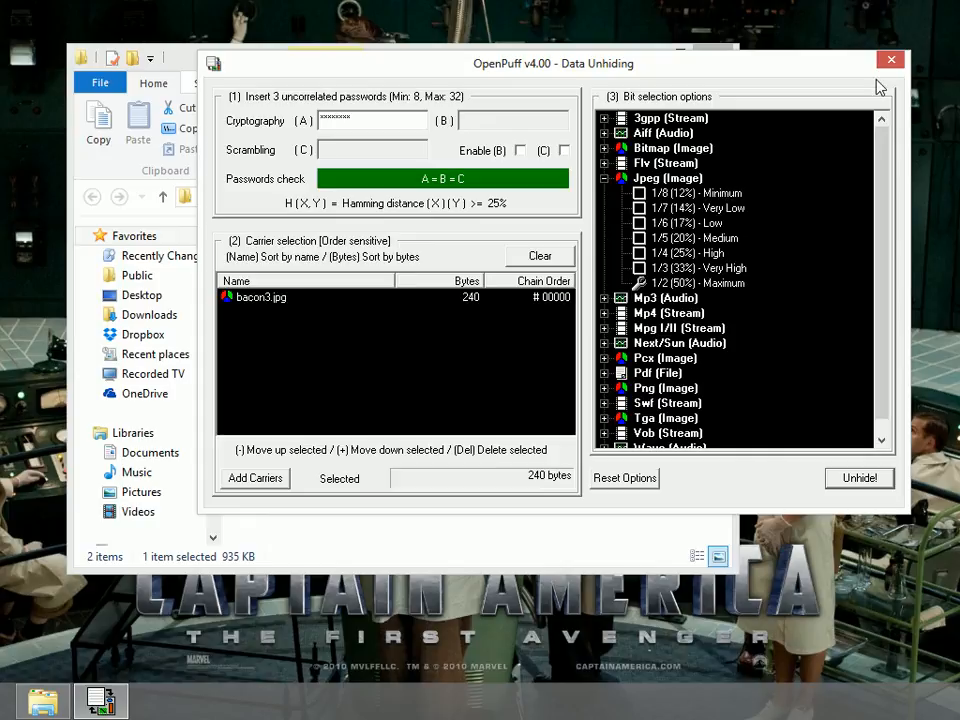
left_click(888, 60)
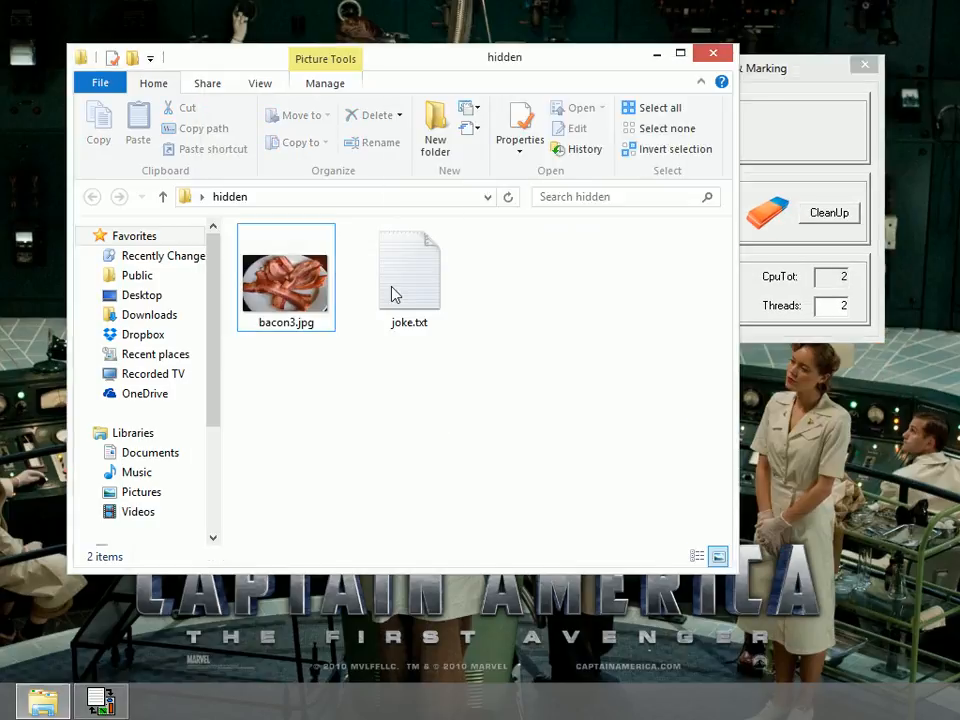
mouse_move(410, 270)
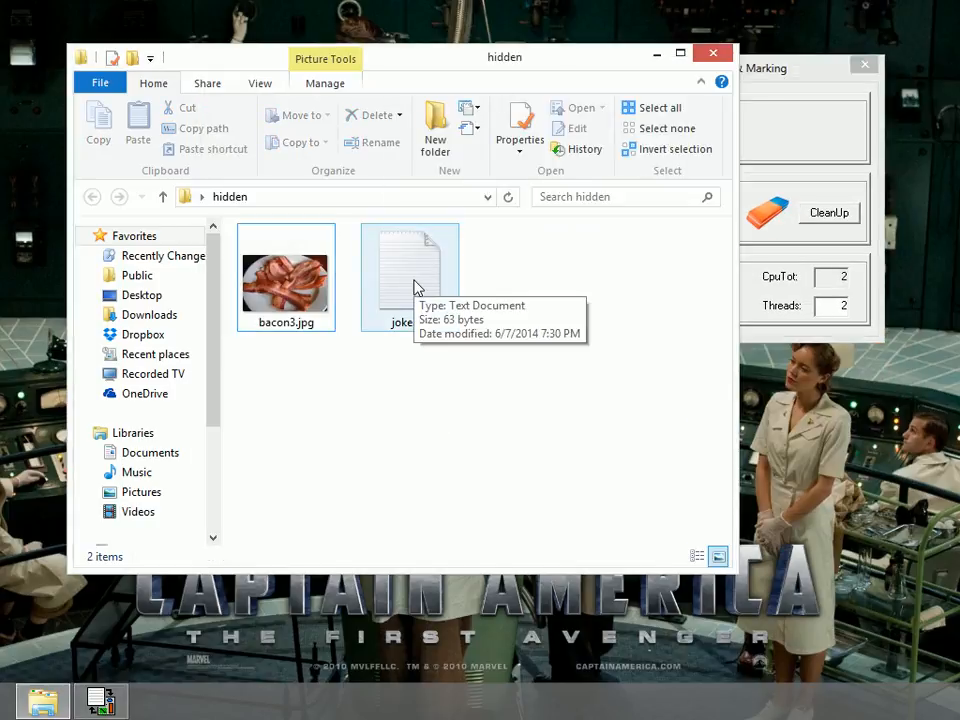
double_click(408, 264)
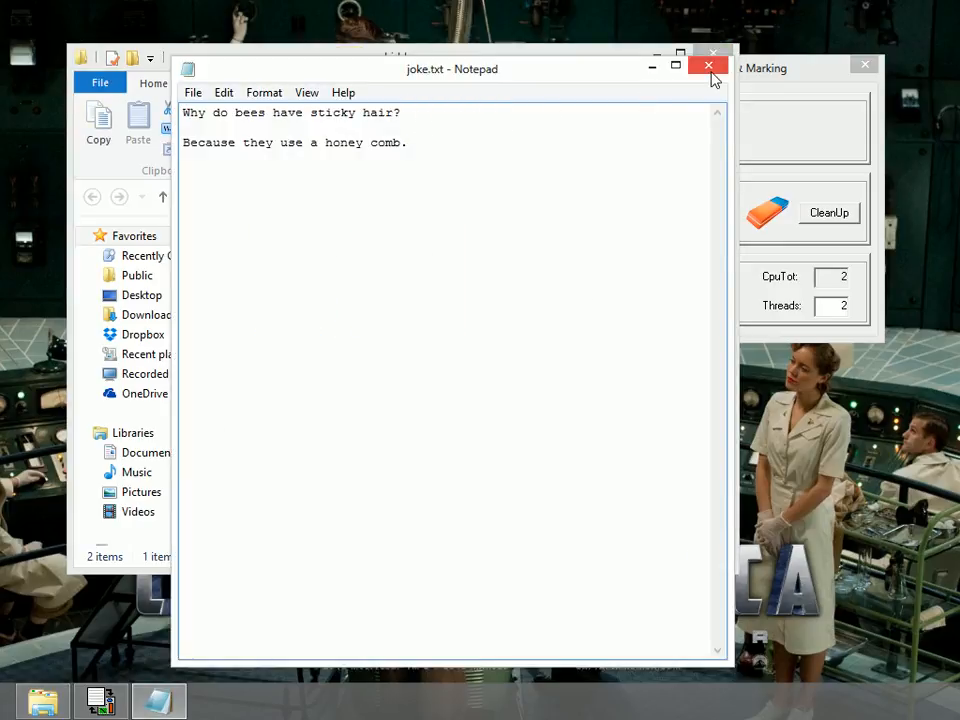
left_click(708, 64)
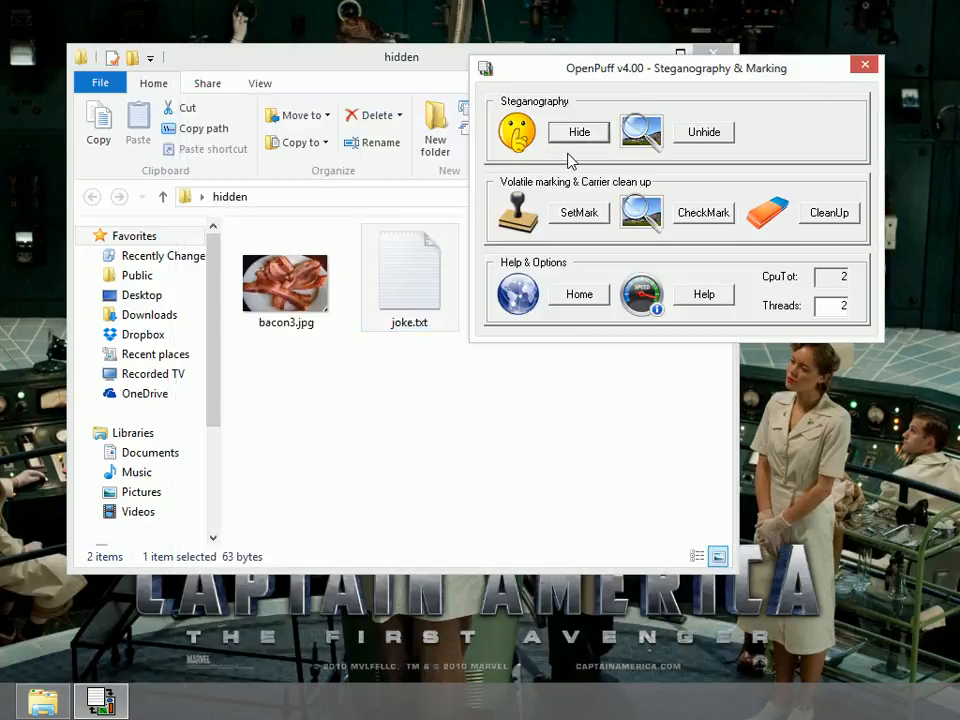
mouse_move(772, 120)
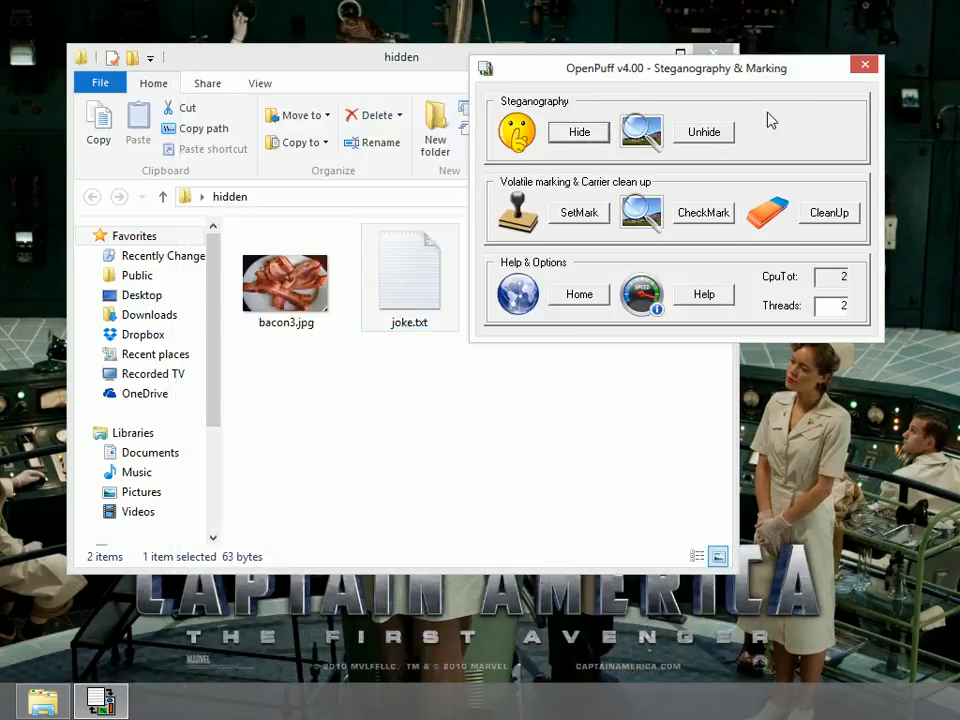
mouse_move(772, 120)
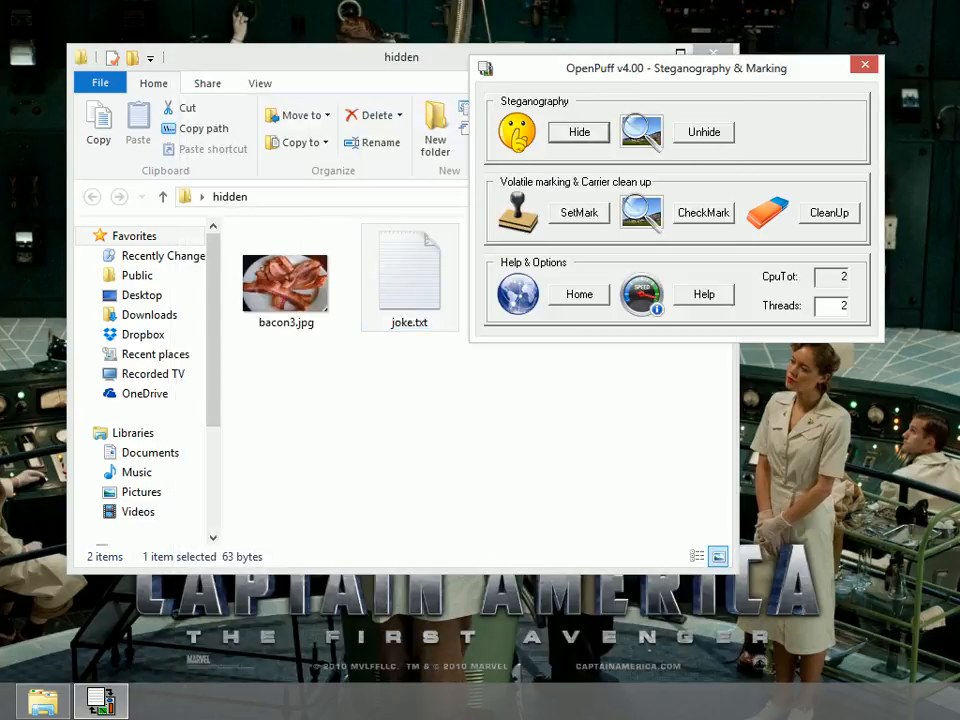